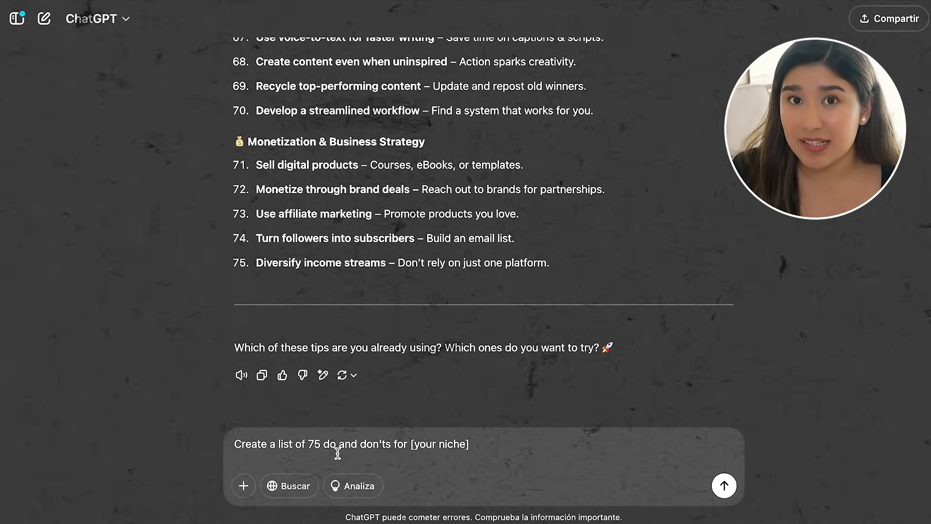
Connect the quote text to the bulk data and review all 299 rows with Select all checked
click(724, 485)
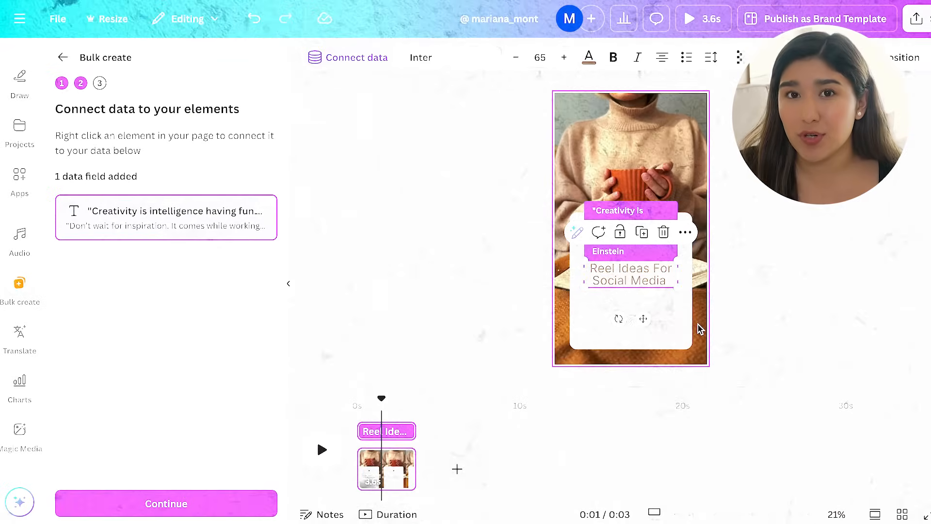
click(166, 503)
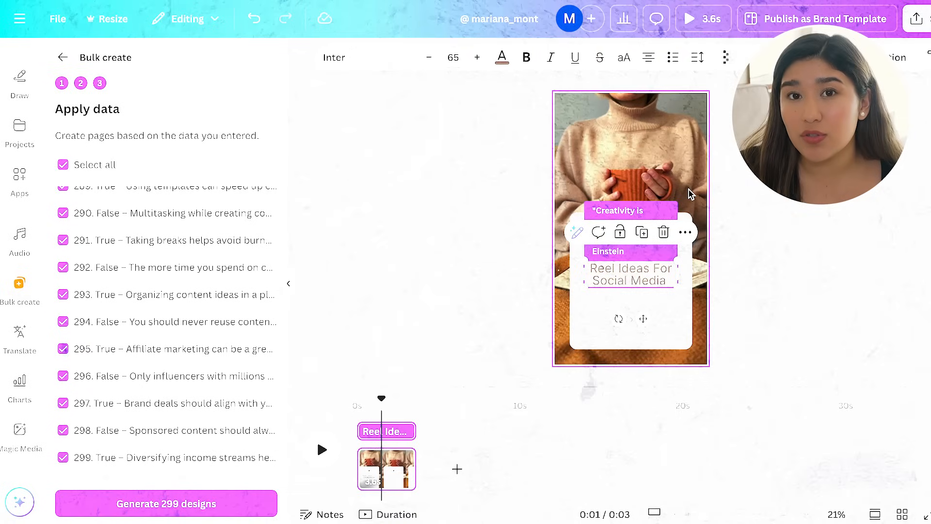
click(166, 503)
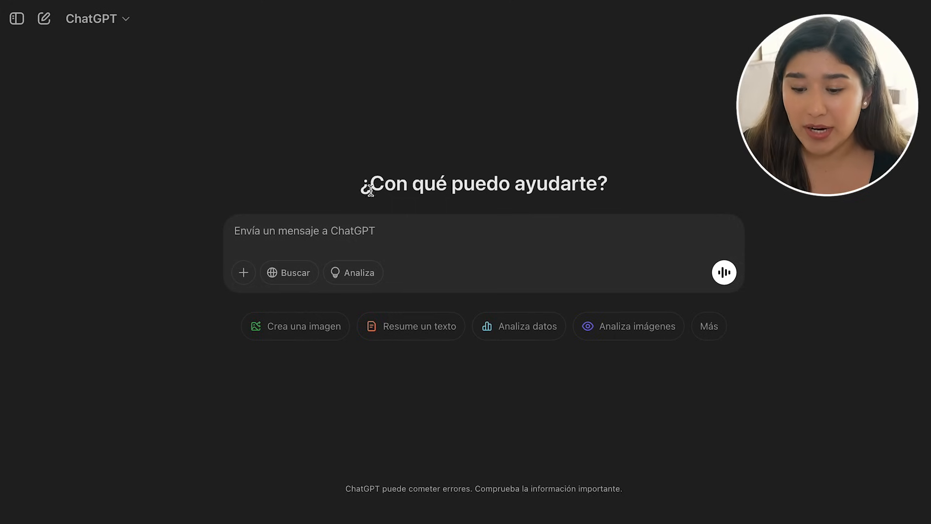
mouse_move(362, 125)
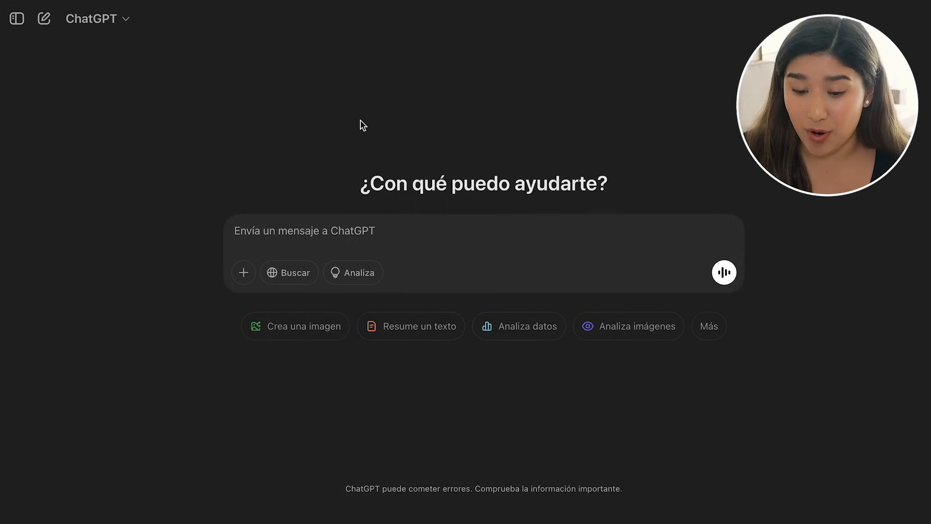
Ask ChatGPT for 75 inspirational quotes for content creation and review the response
text(Create a list of 75 inspirational quotes for [your niche])
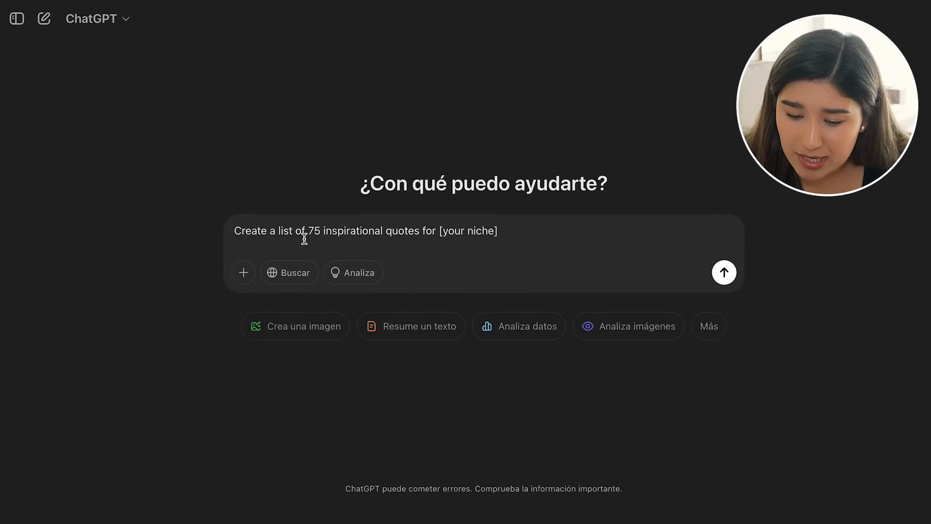
mouse_move(384, 237)
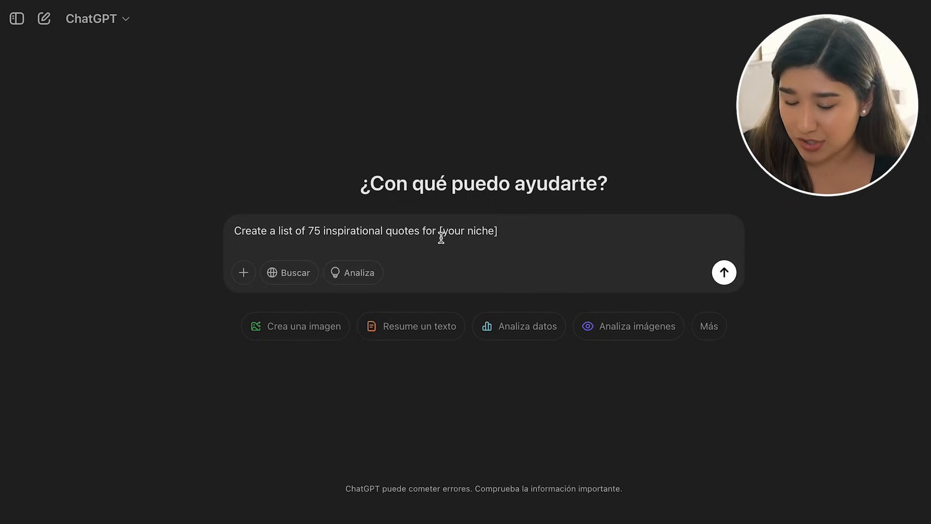
key(Backspace)
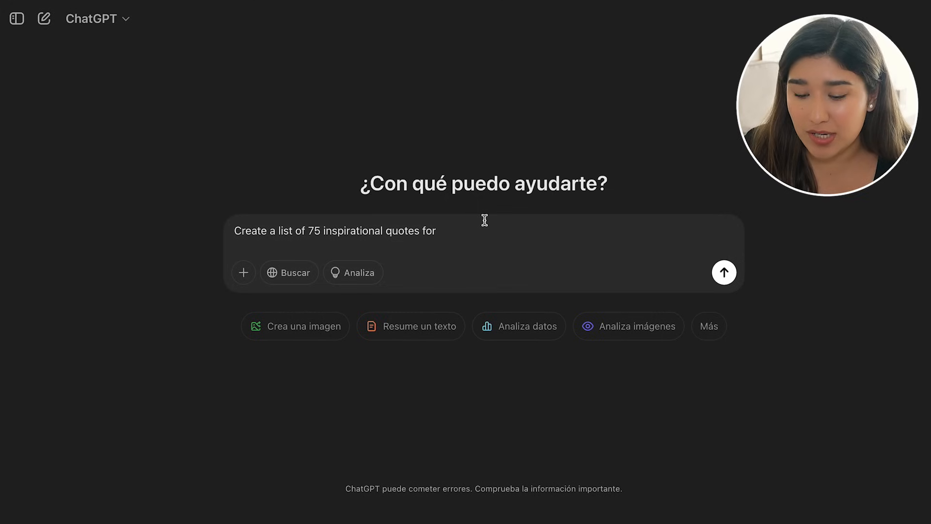
text(content creation)
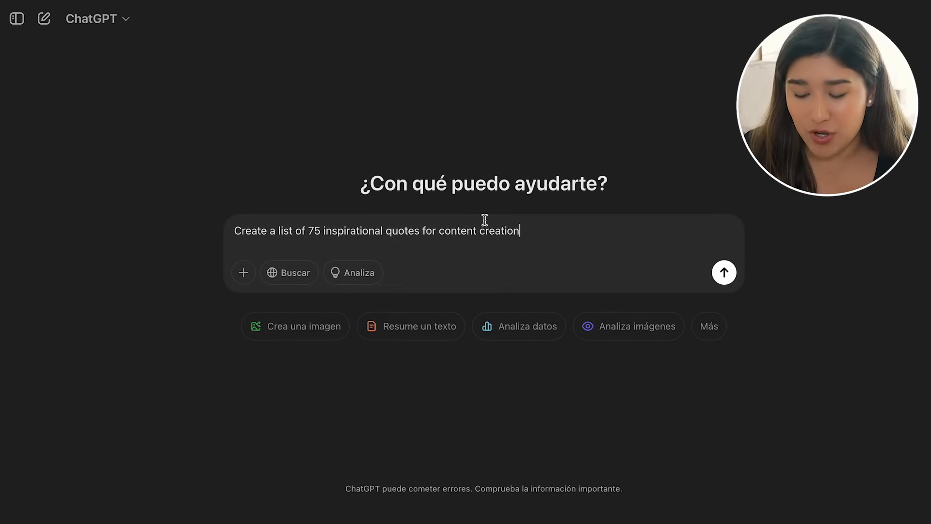
mouse_move(724, 272)
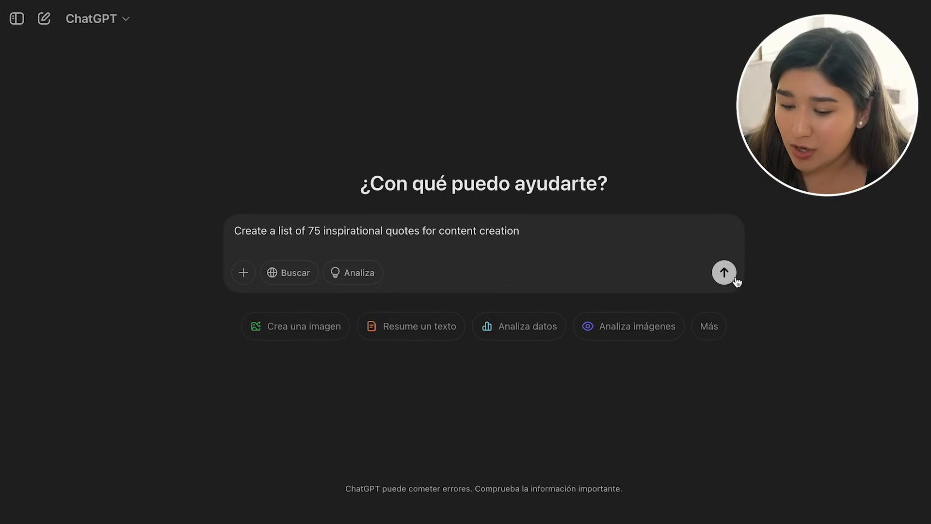
click(724, 273)
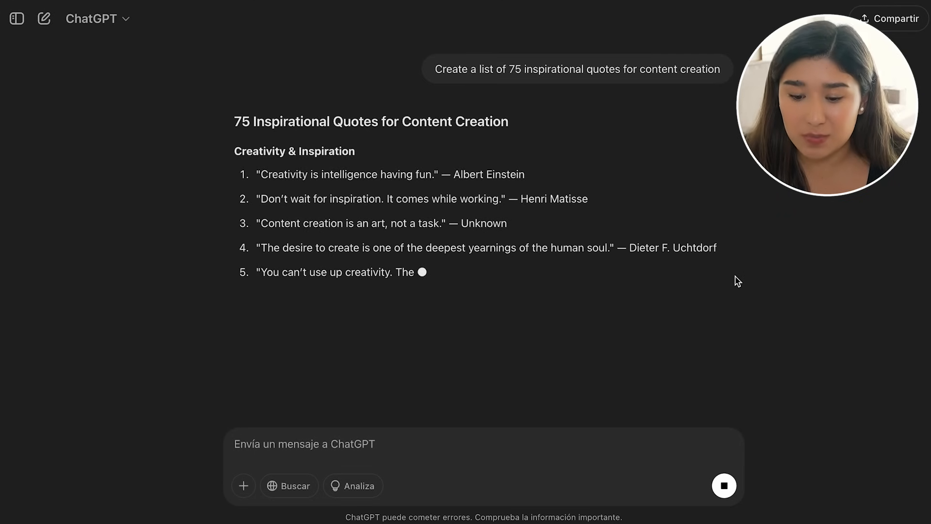
scroll(down, 3)
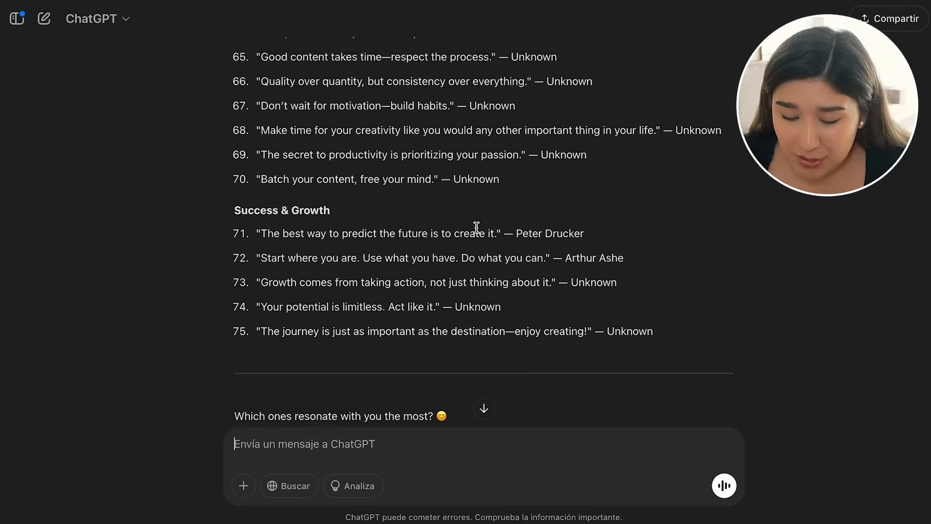
scroll(down, 3)
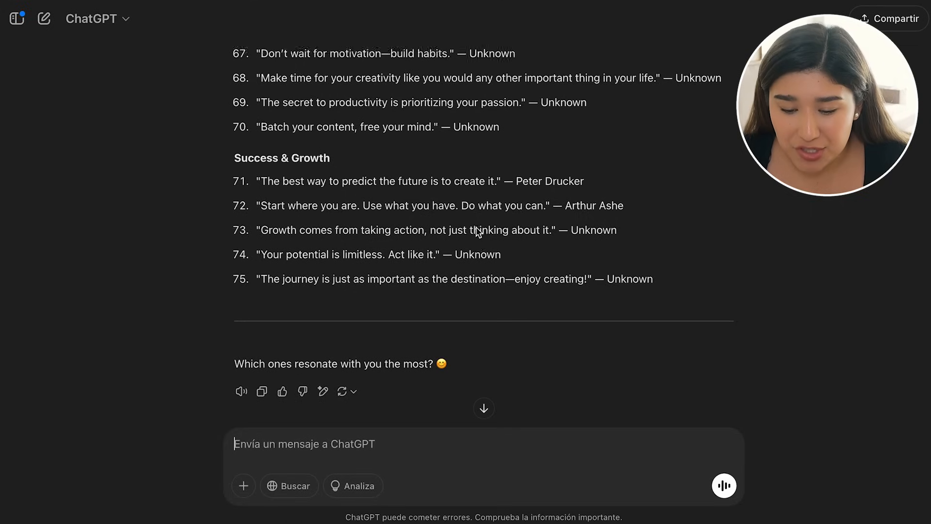
scroll(up, 3)
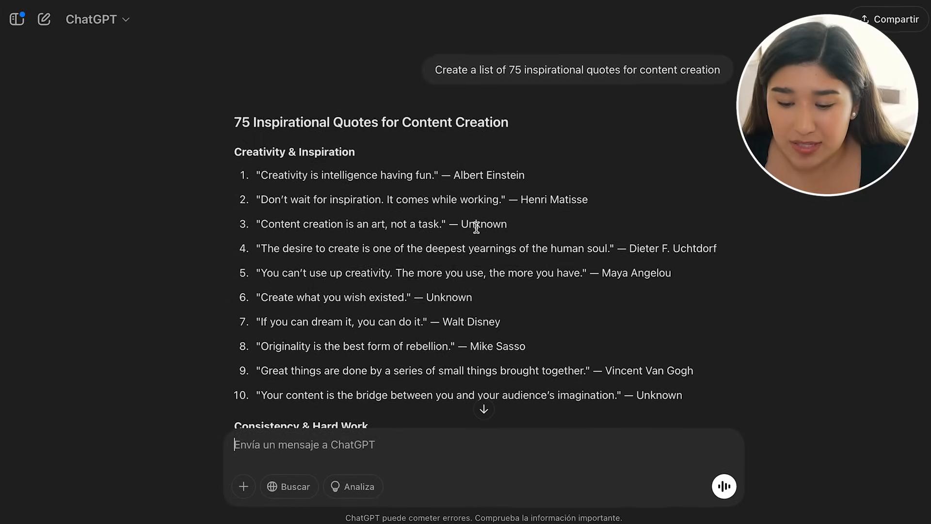
scroll(down, 3)
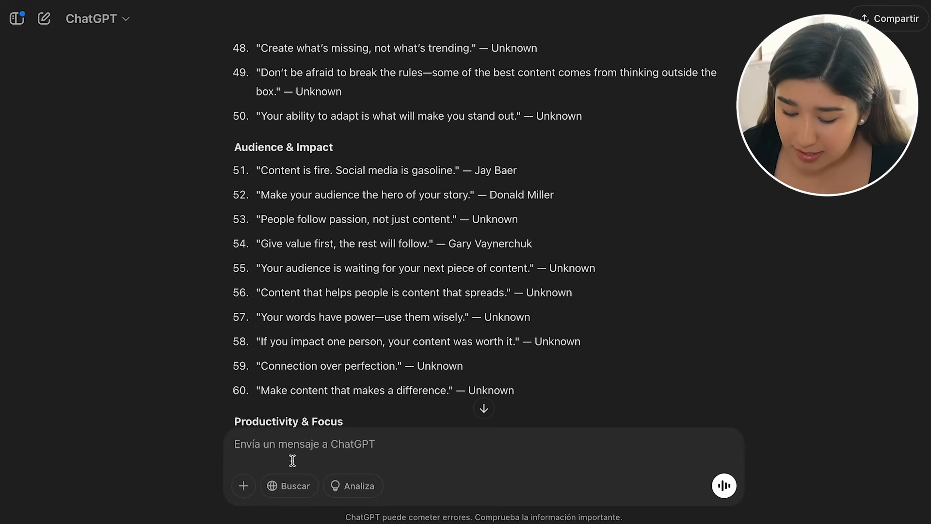
Request 75 tips and tricks for content creation and scroll through the answer
text(Create a list of 75 tips and tricks for [your niche])
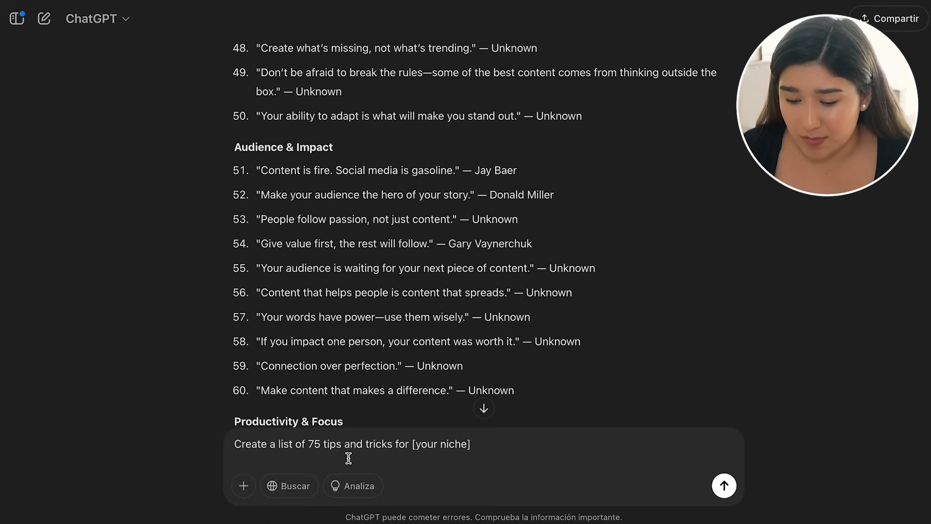
key(Backspace)
text(content creatio)
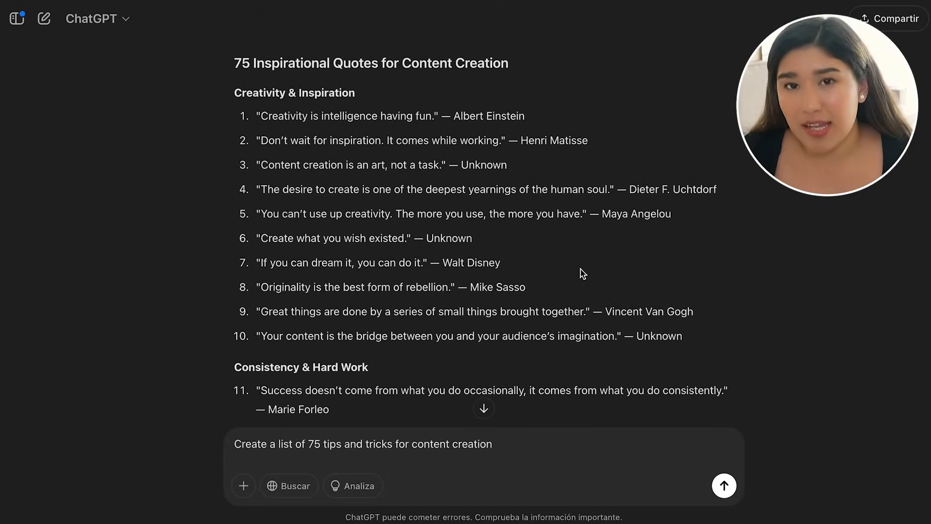
scroll(down, 3)
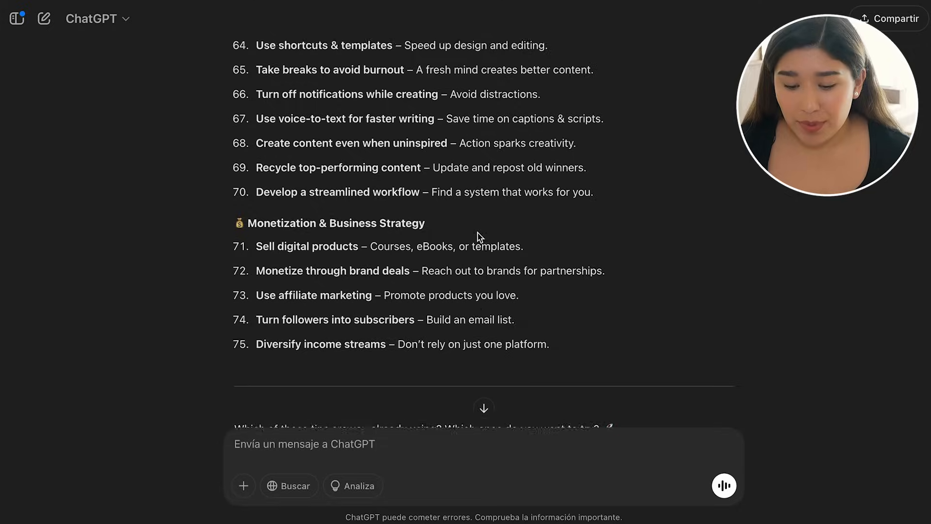
scroll(up, 3)
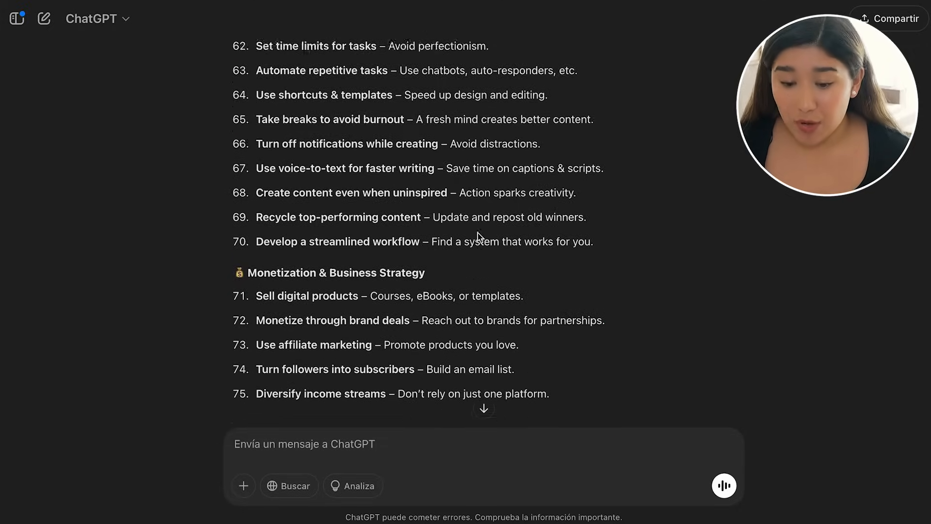
scroll(down, 3)
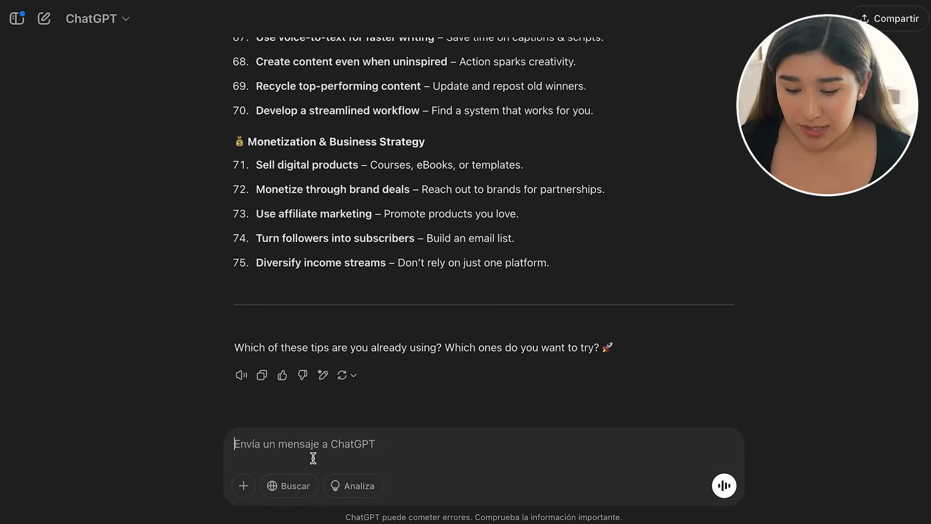
Send a prompt for 75 do's and don'ts for content creation, then draft a true-or-false prompt
text(Create a list of 75 do and don'ts for [your niche])
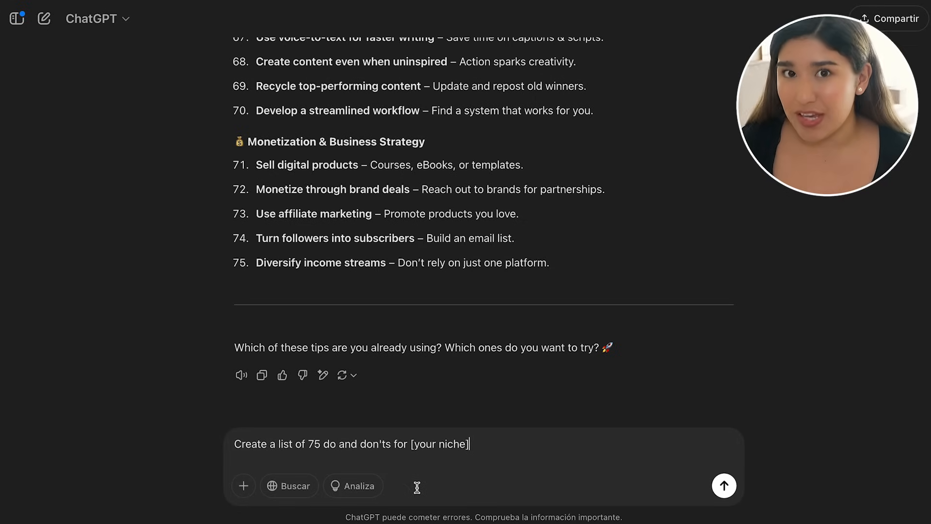
key(Backspace)
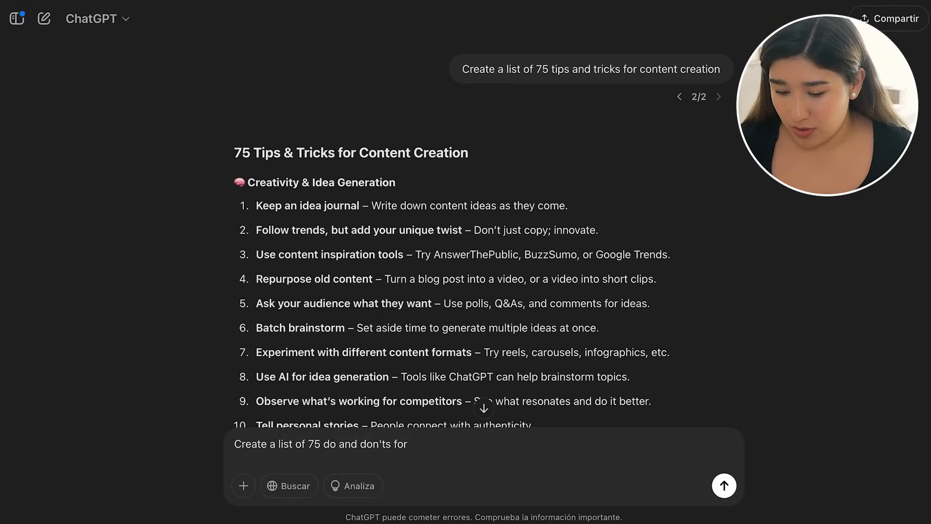
text(content creation)
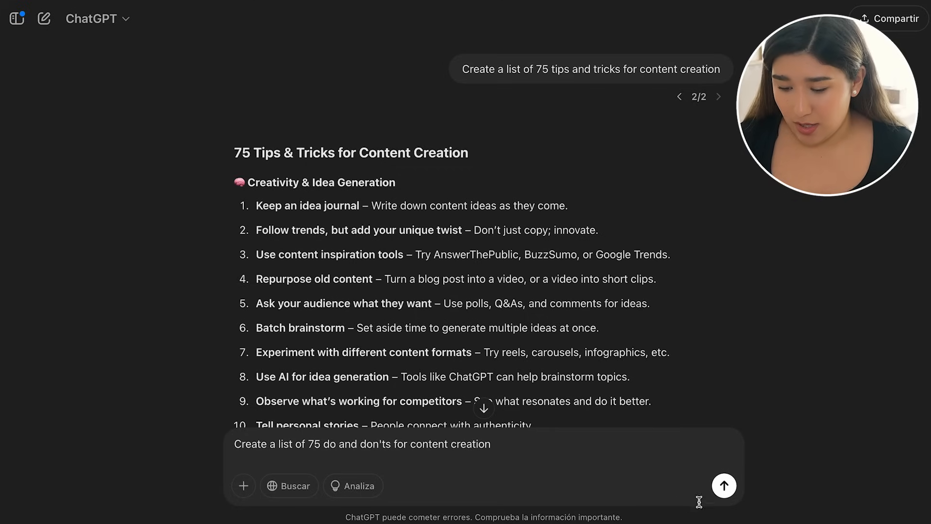
click(723, 485)
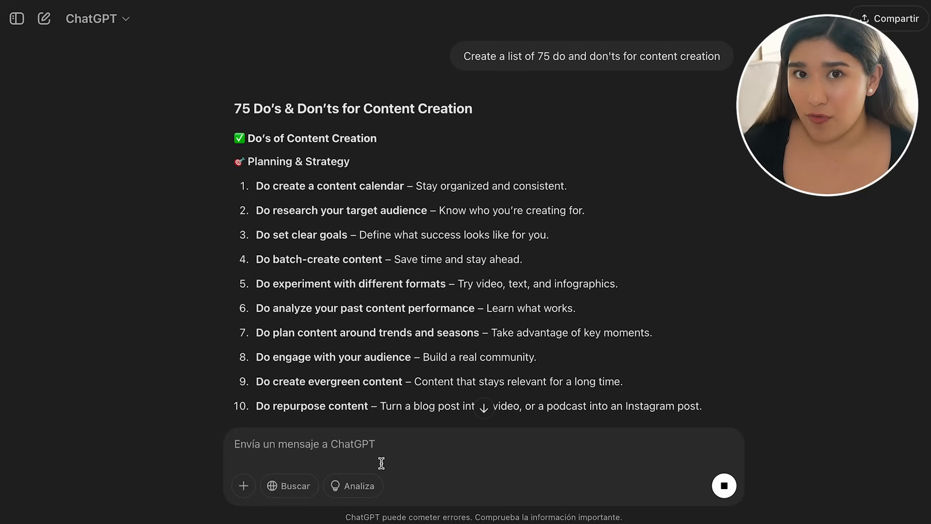
text(Create a list of 75 true or false for [your niche]")
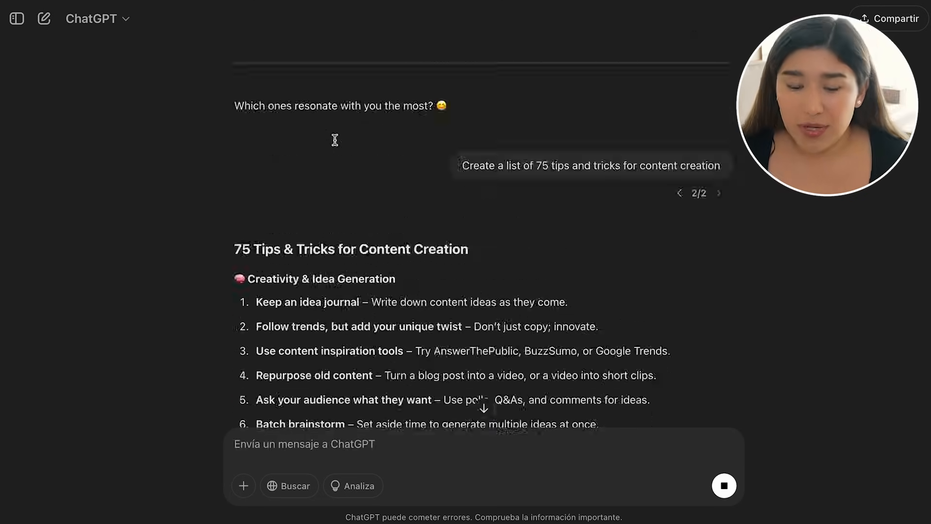
Copy the ChatGPT quotes list and paste it into cell A1 of the untitled Google Sheet
scroll(down, 3)
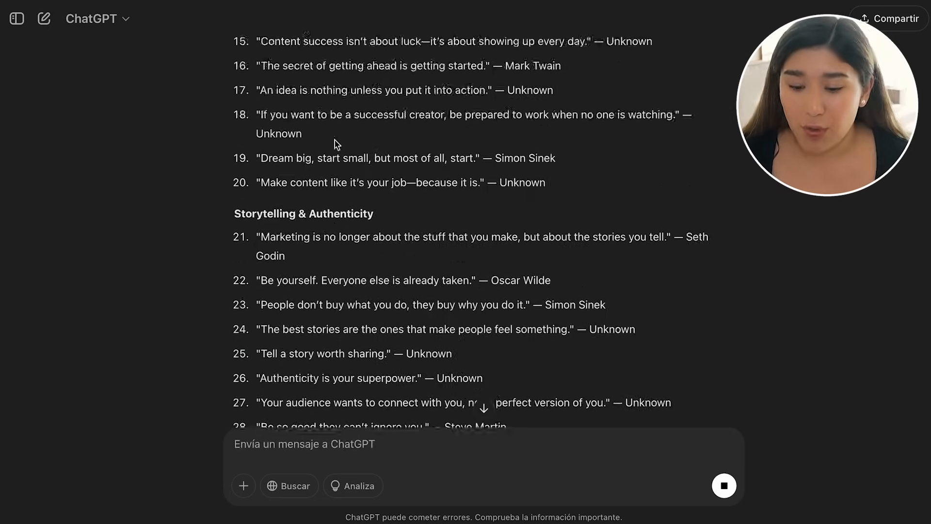
scroll(up, 3)
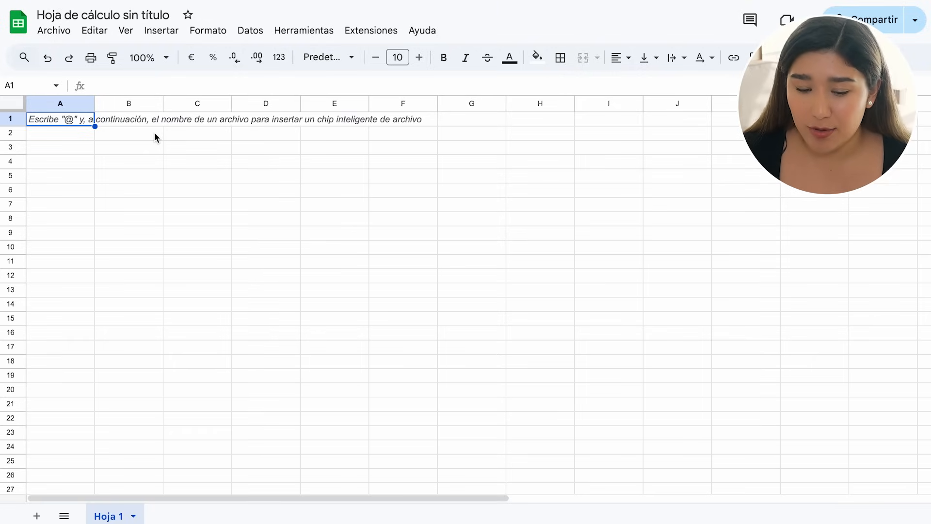
mouse_move(346, 192)
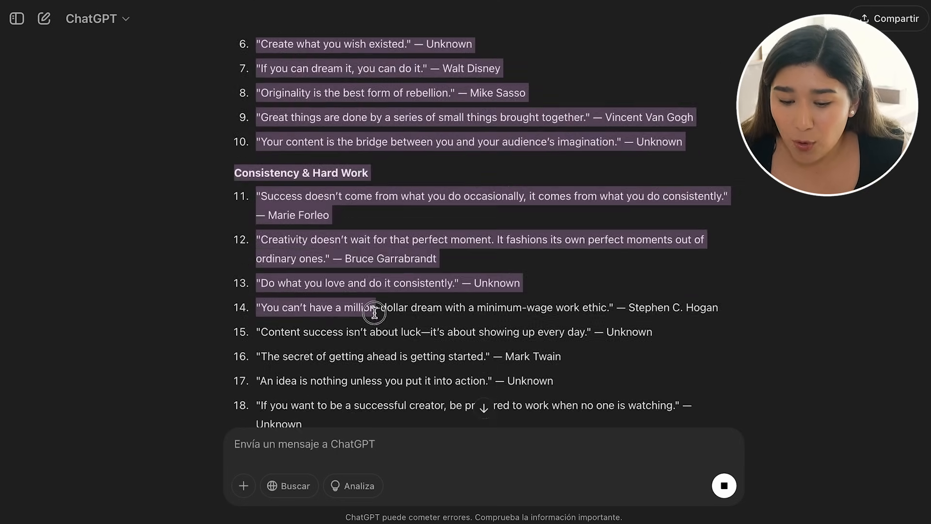
scroll(down, 3)
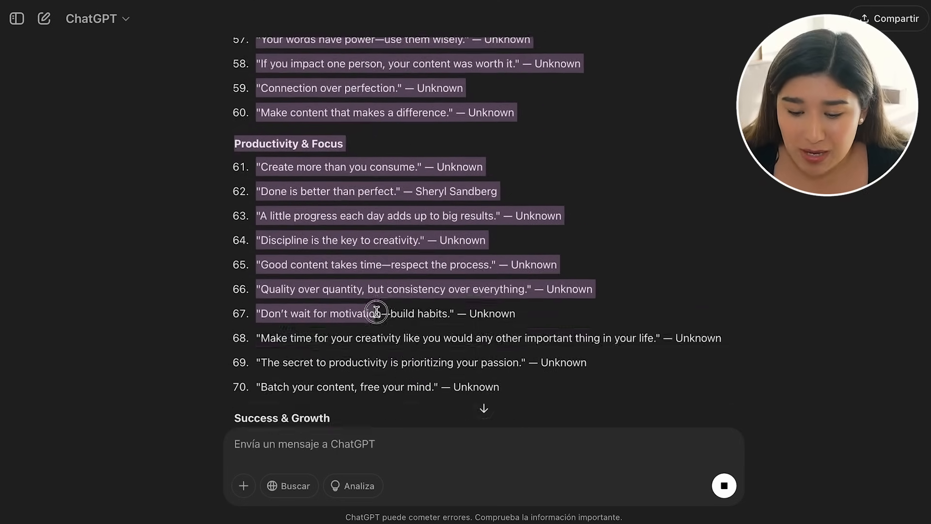
scroll(down, 3)
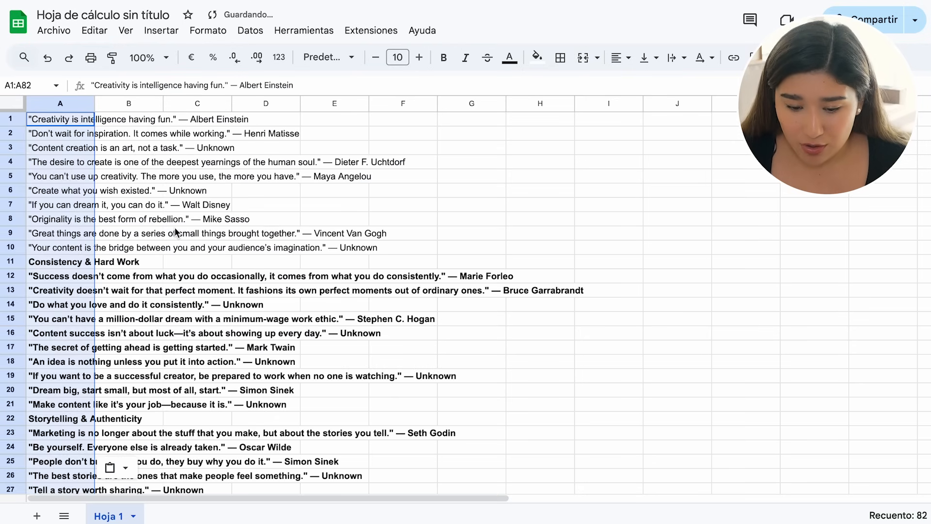
Delete the Consistency & Hard Work, Overcoming Fear & Self-Doubt and Innovation & Adaptability heading rows
click(197, 261)
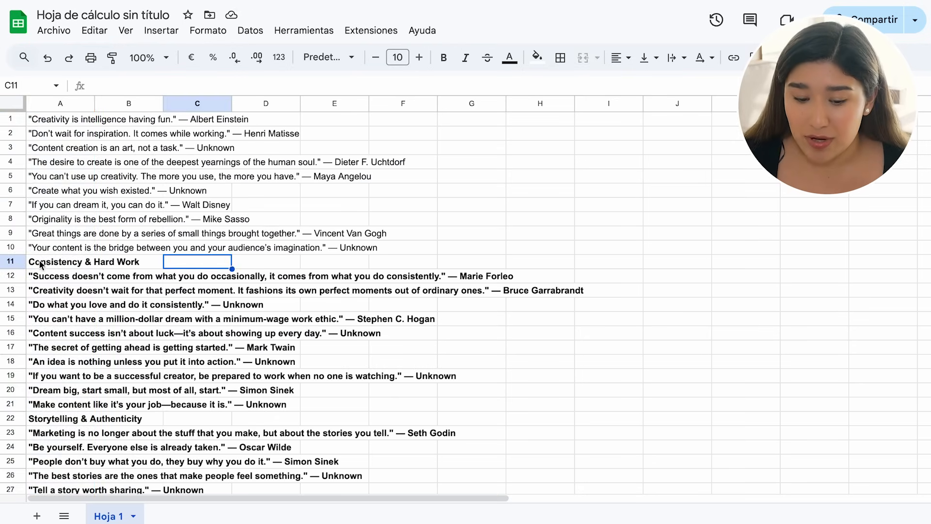
click(10, 261)
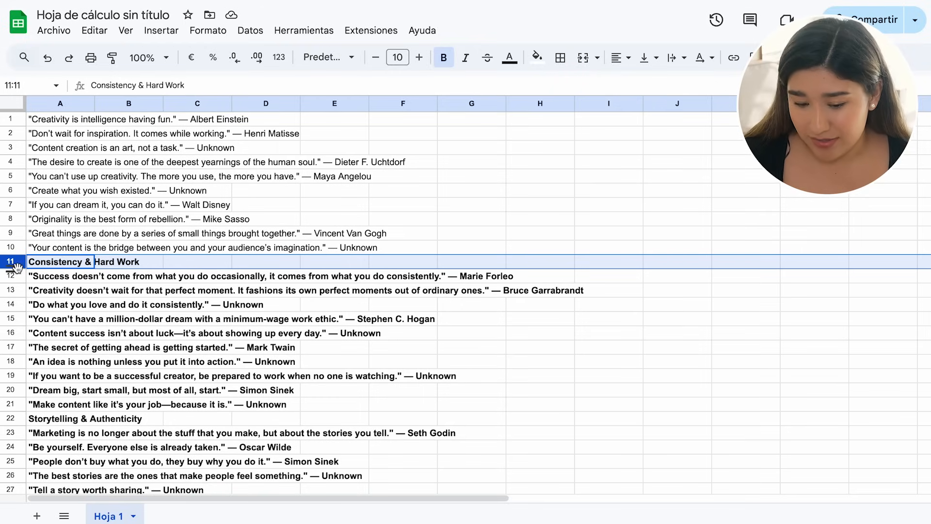
click(94, 30)
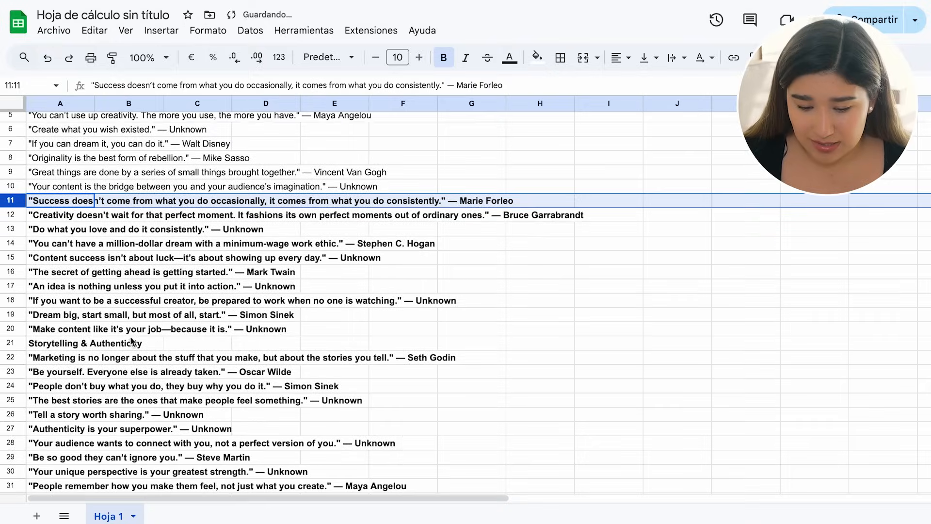
click(93, 30)
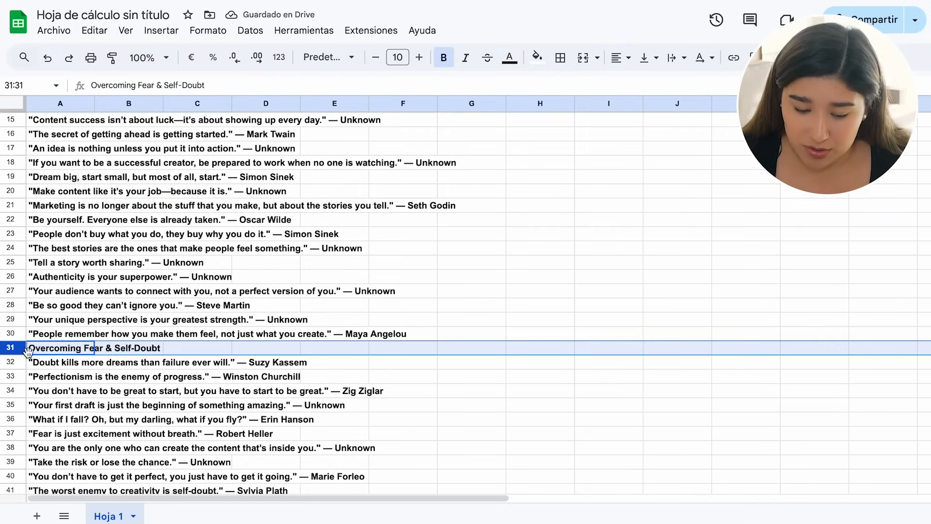
click(94, 30)
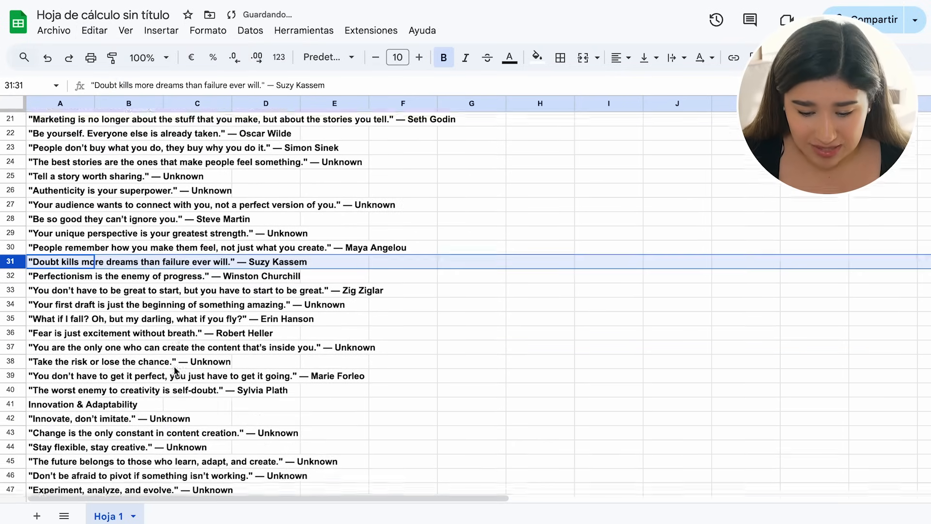
click(94, 30)
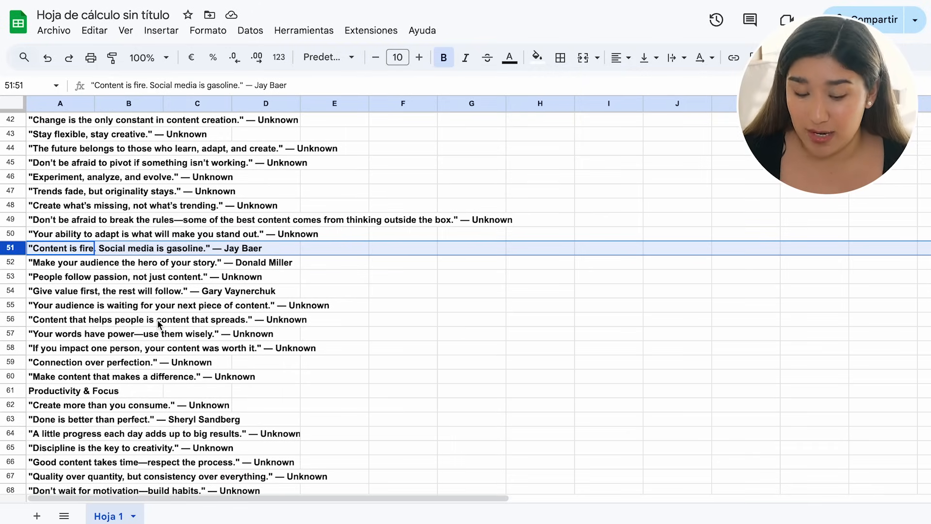
scroll(down, 3)
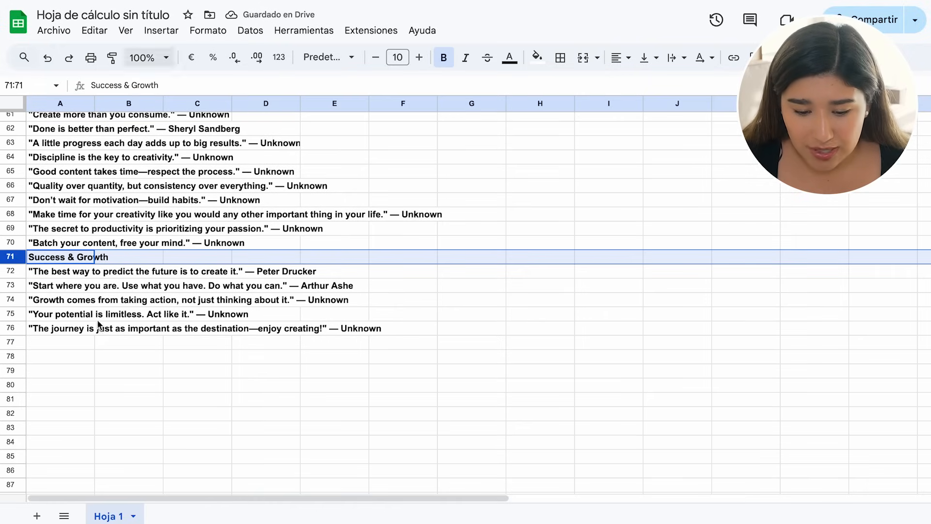
mouse_move(16, 333)
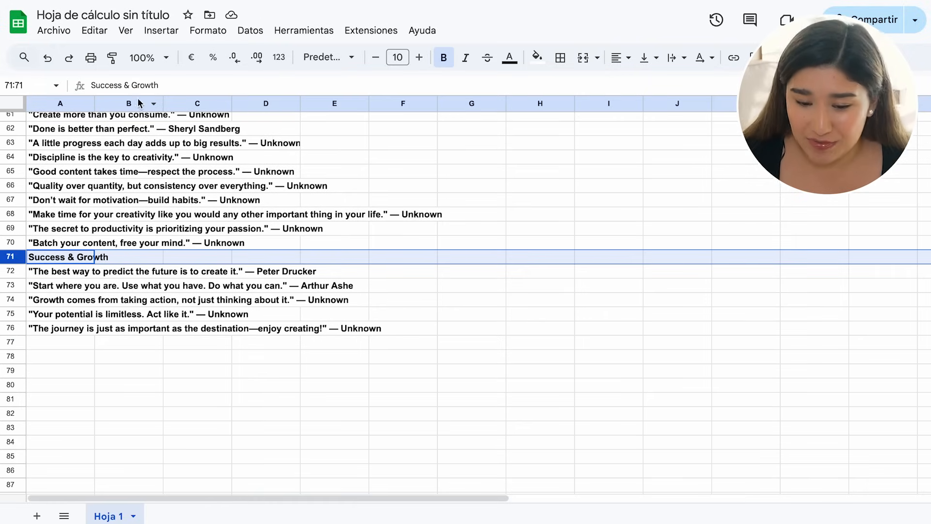
mouse_move(53, 30)
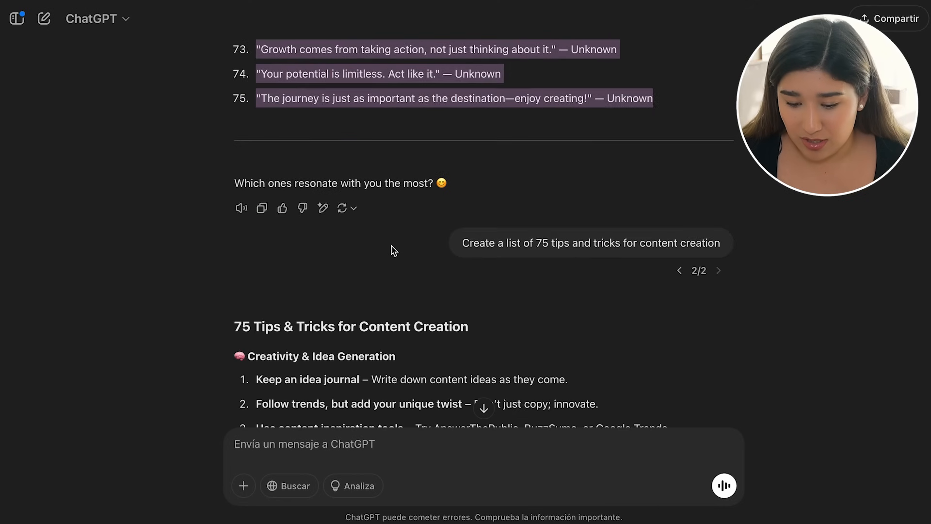
Scroll through the 75 tips and tricks response to highlight and copy it
scroll(down, 3)
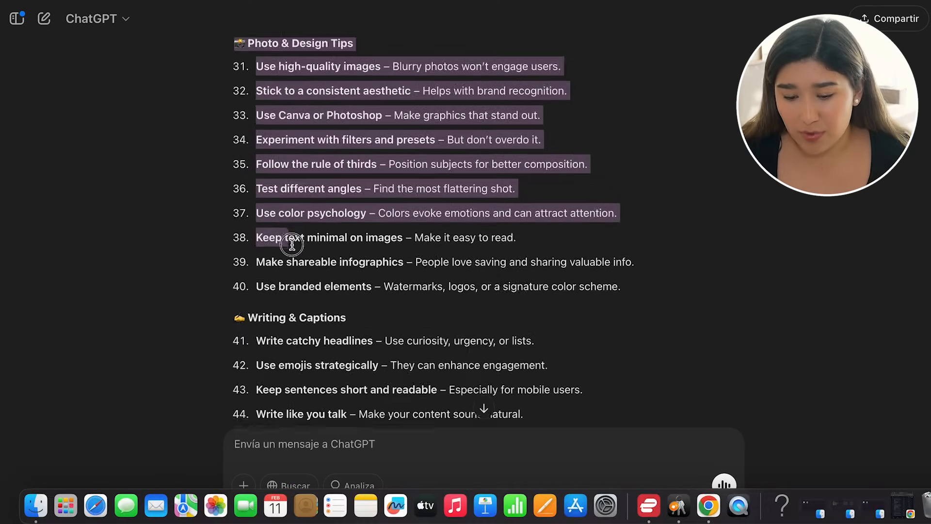
scroll(down, 3)
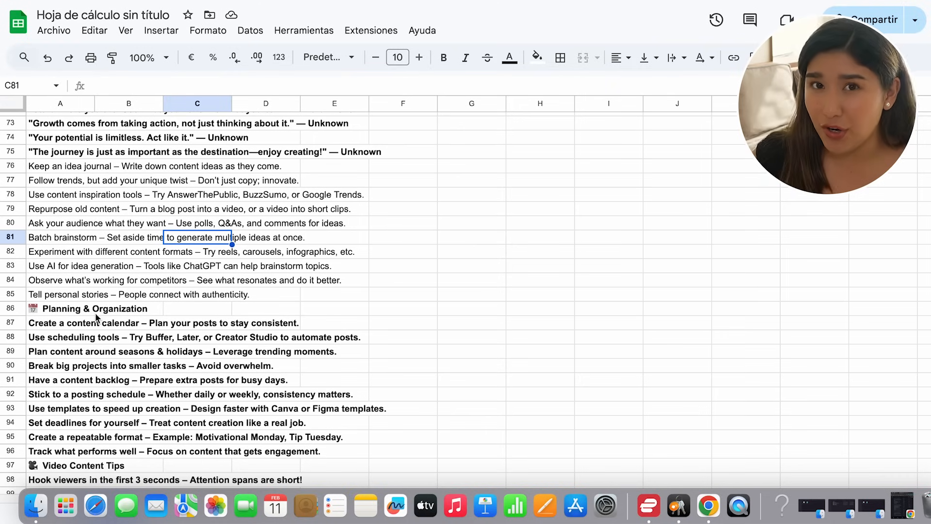
mouse_move(103, 387)
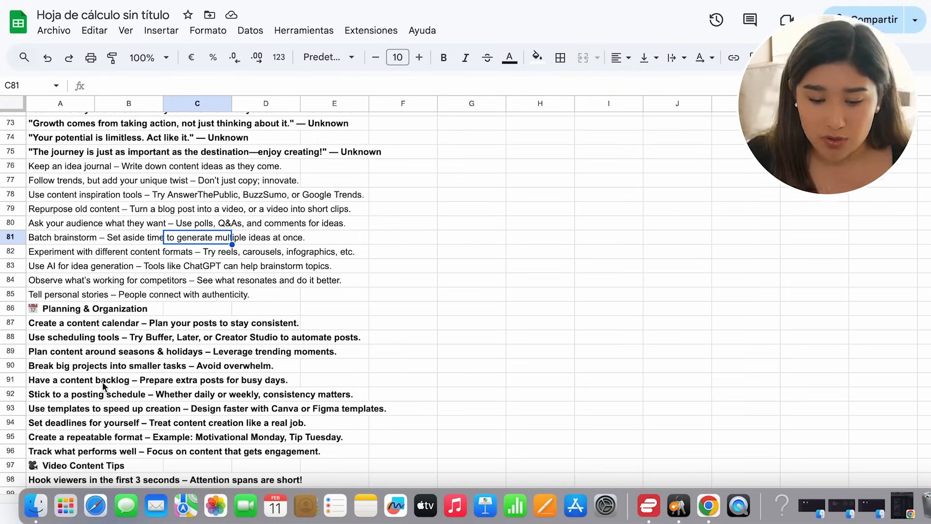
Delete the Planning & Organization, Writing & Captions and Productivity & Efficiency heading rows
scroll(up, 3)
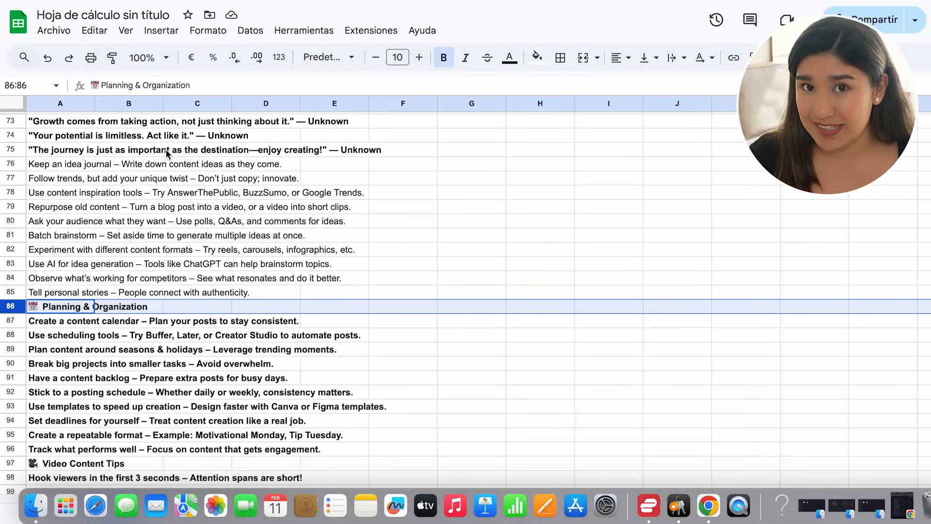
click(95, 30)
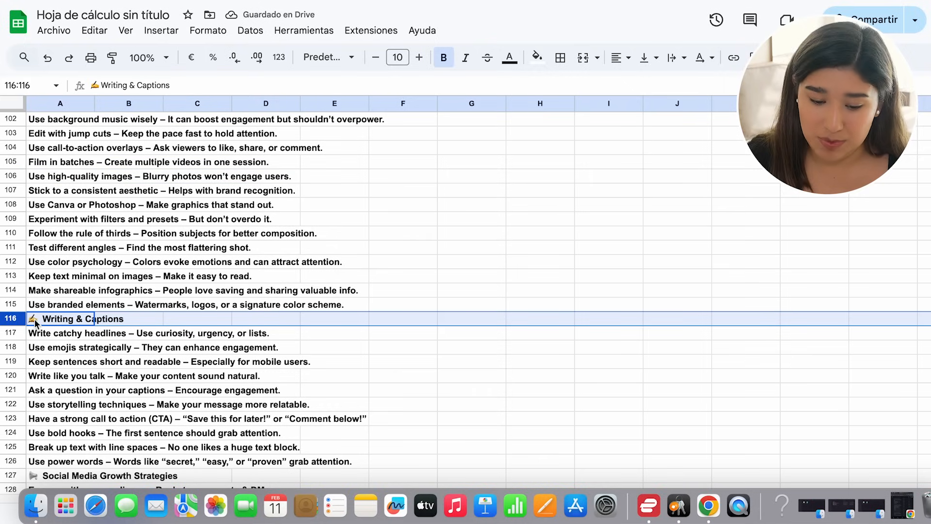
click(94, 30)
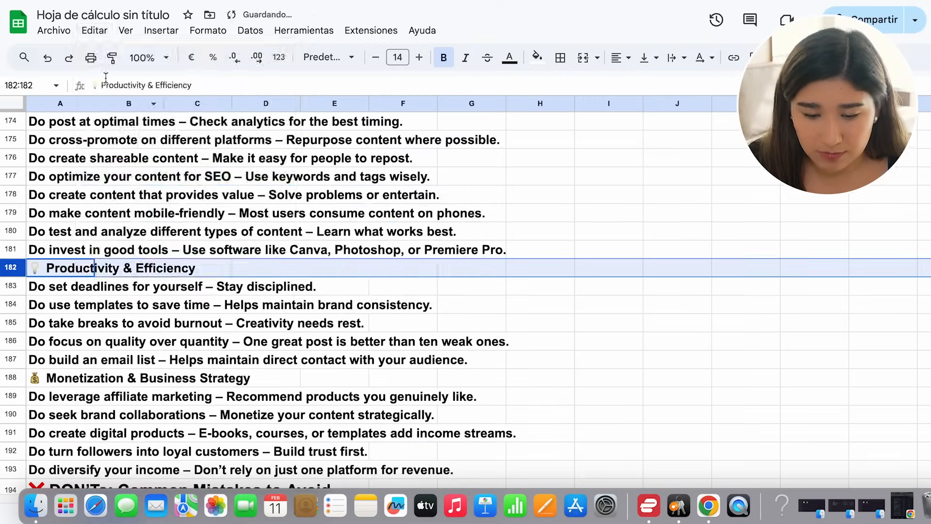
click(94, 31)
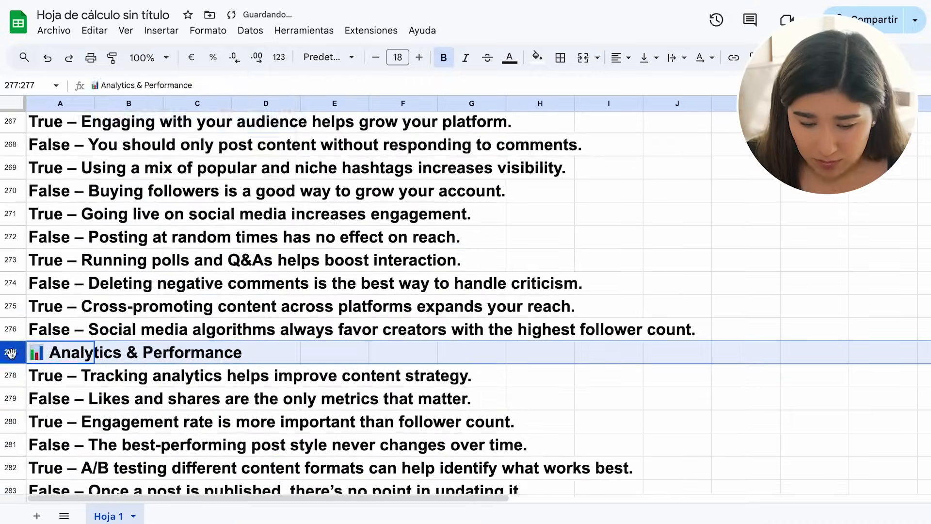
scroll(down, 3)
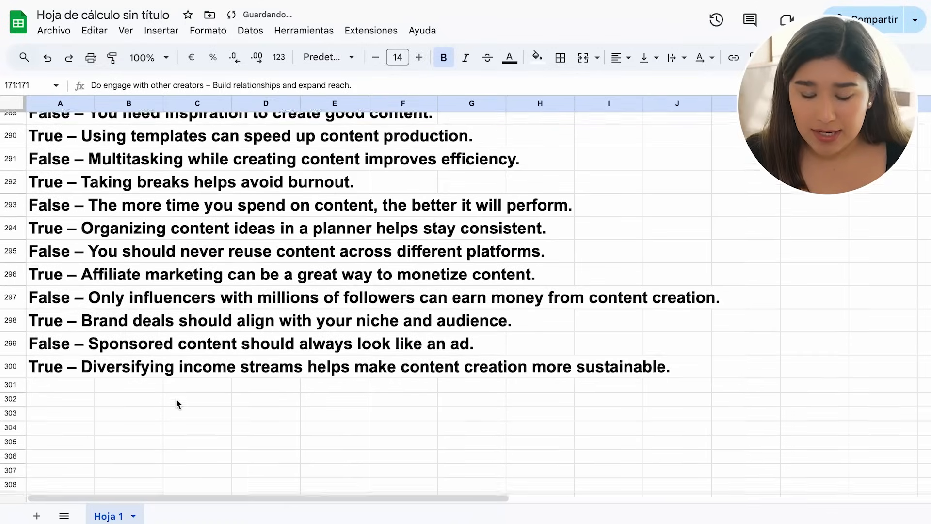
scroll(up, 3)
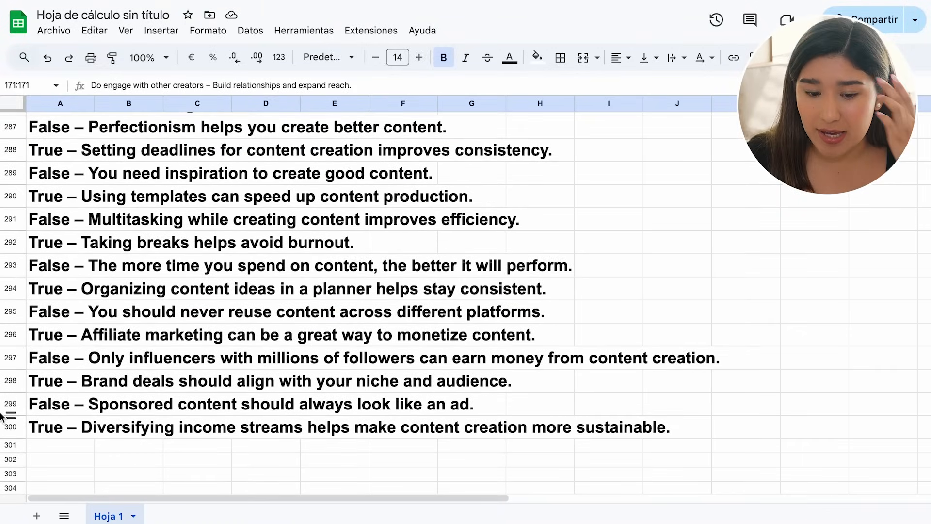
mouse_move(32, 283)
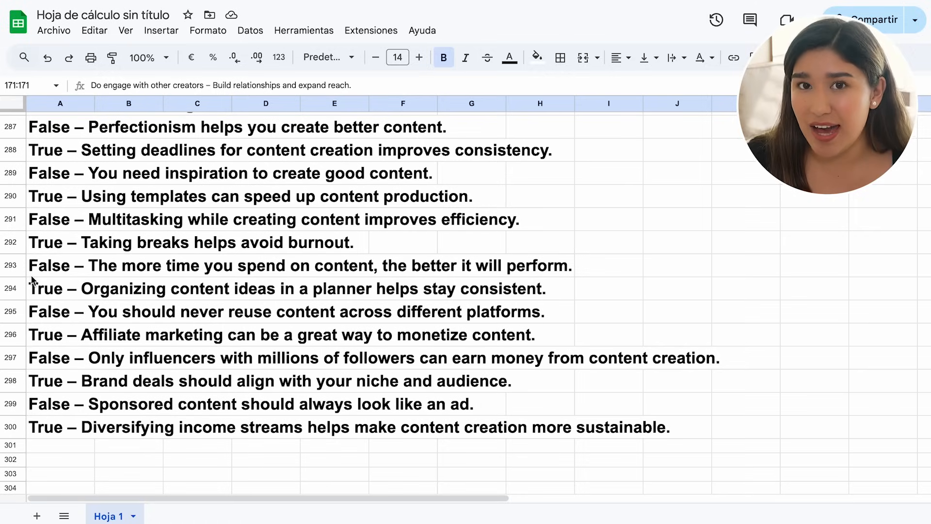
mouse_move(53, 30)
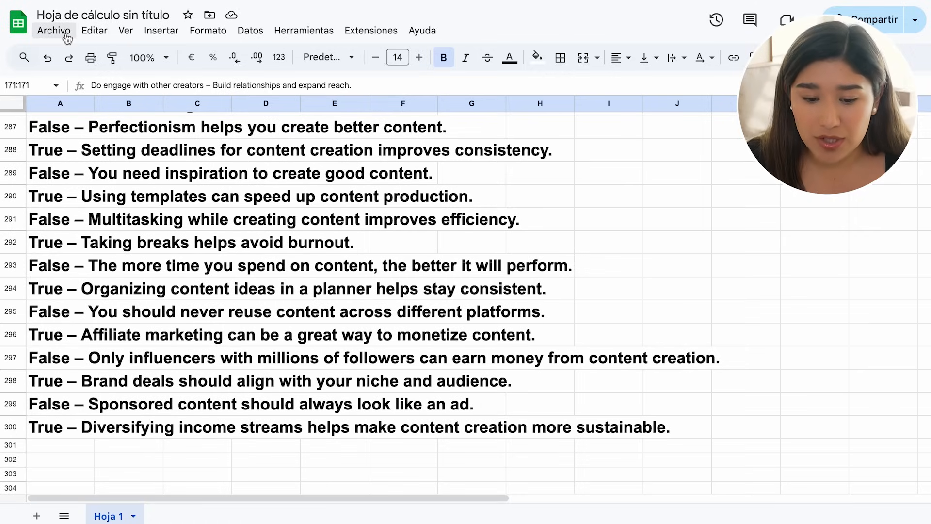
click(53, 30)
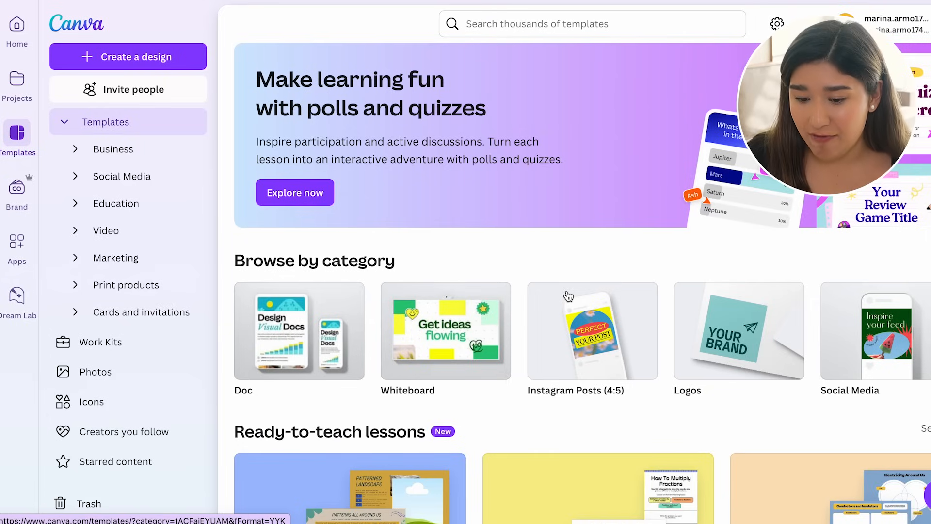
mouse_move(656, 309)
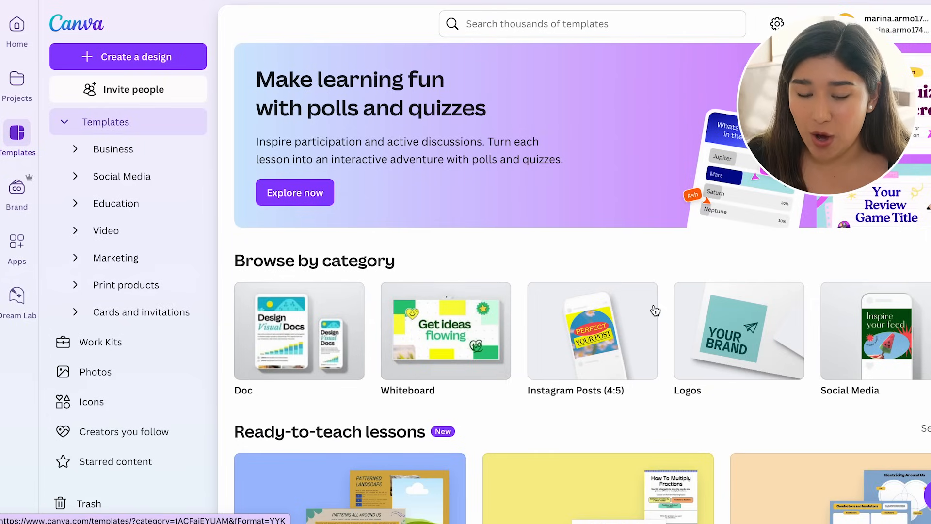
mouse_move(187, 56)
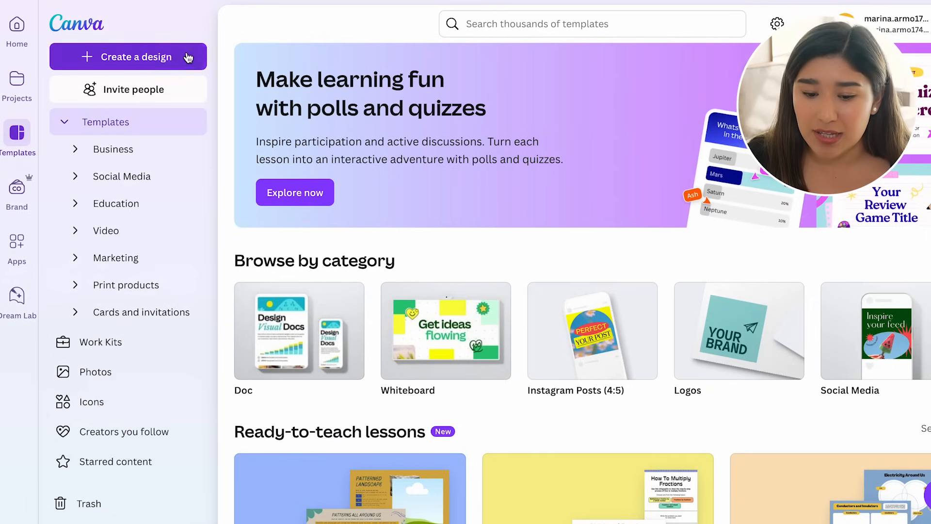
Start a new Mobile Video design from the Social media formats
click(127, 56)
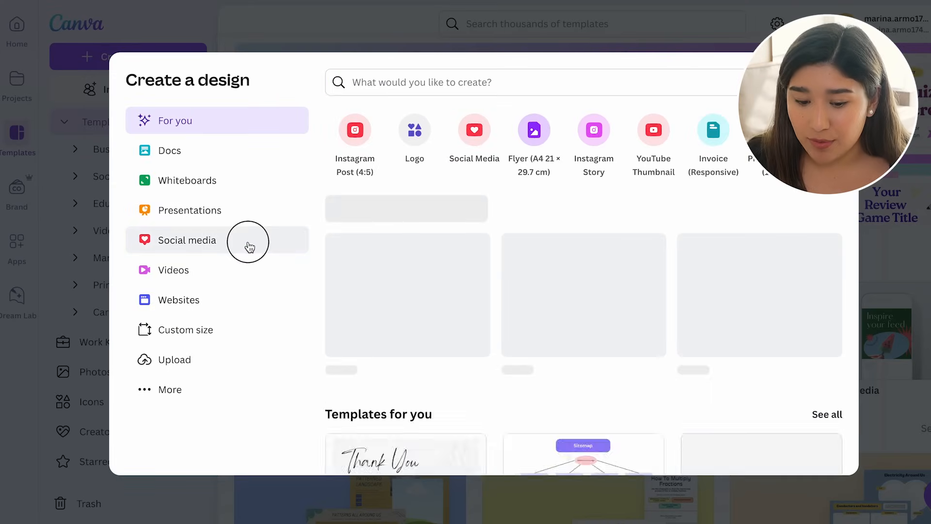
click(191, 240)
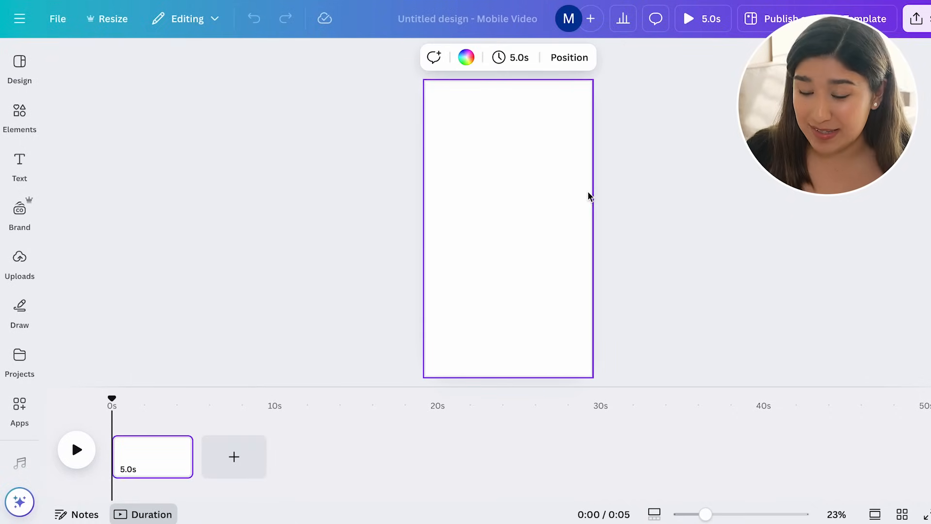
mouse_move(576, 188)
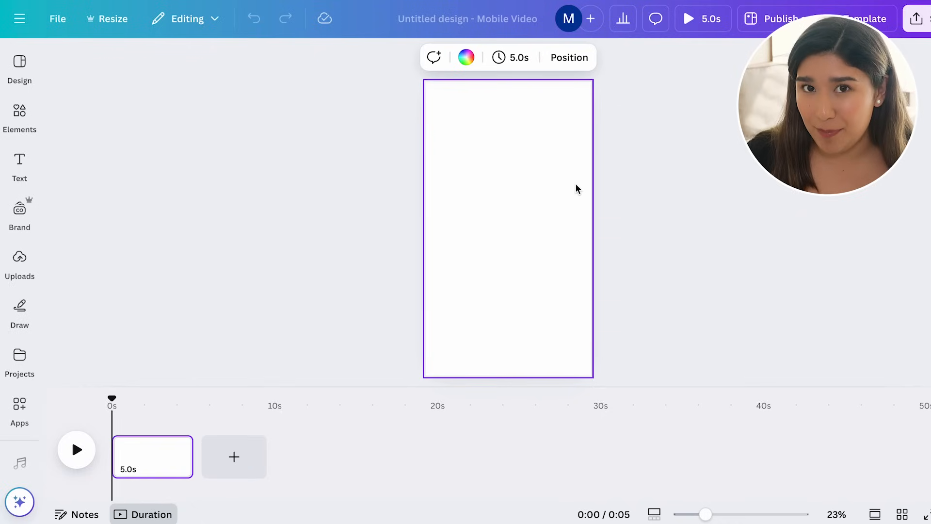
Open the design's template gallery and browse the available templates
click(20, 69)
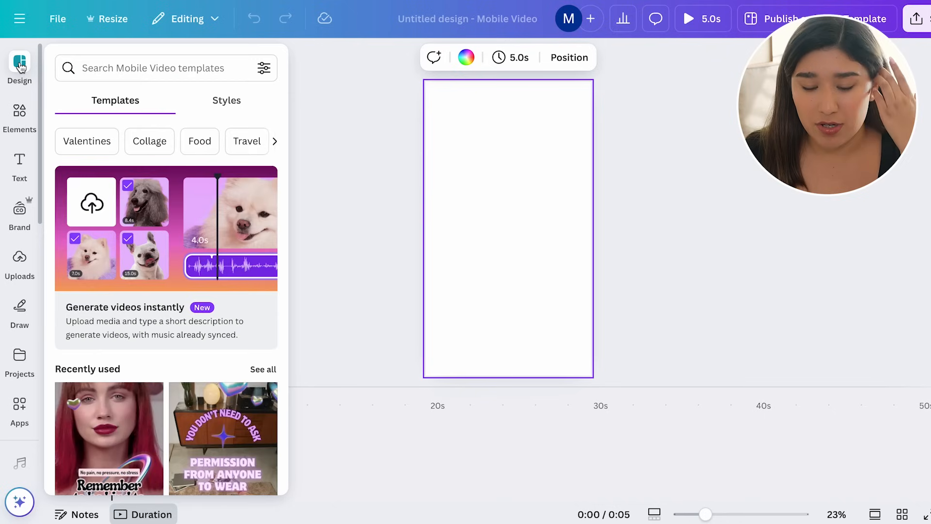
click(166, 68)
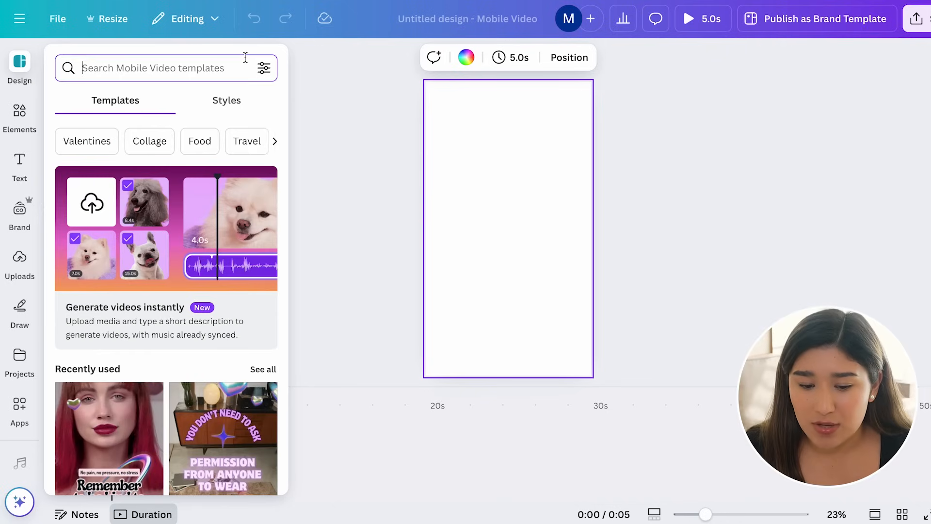
mouse_move(235, 62)
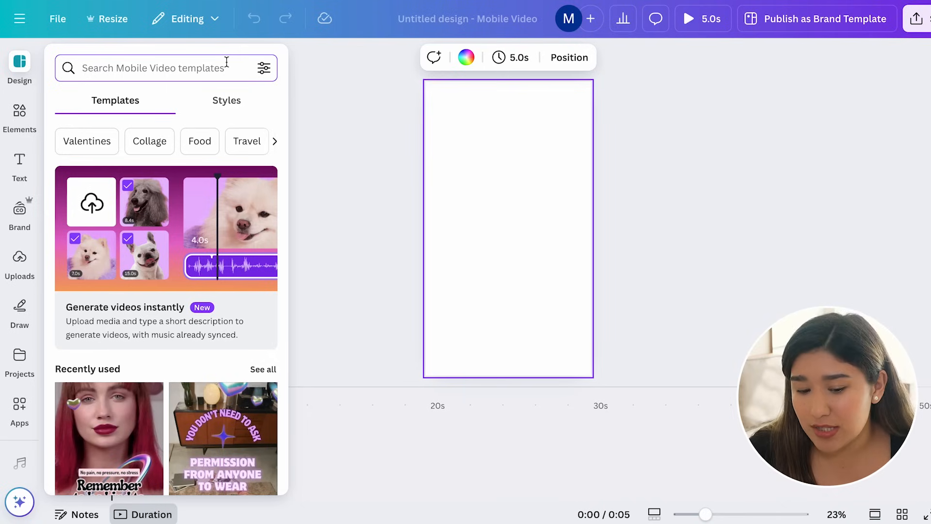
scroll(down, 3)
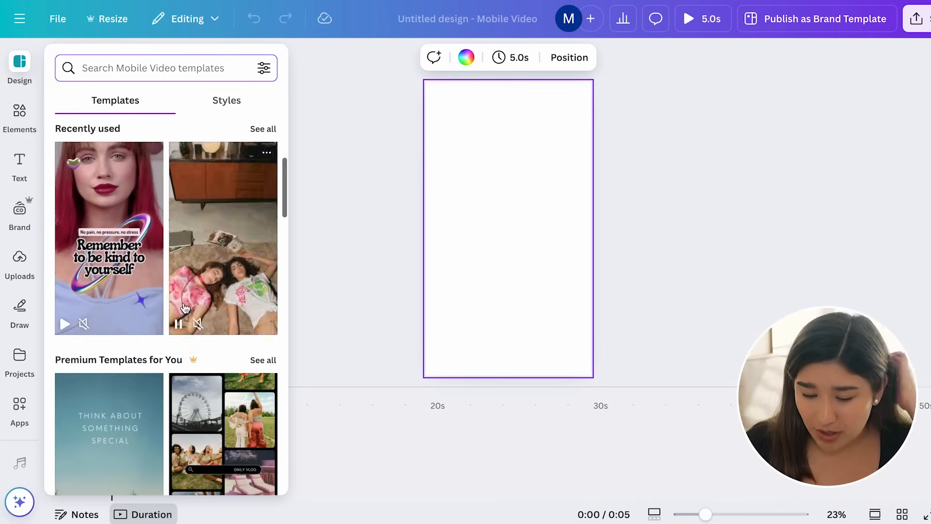
scroll(down, 3)
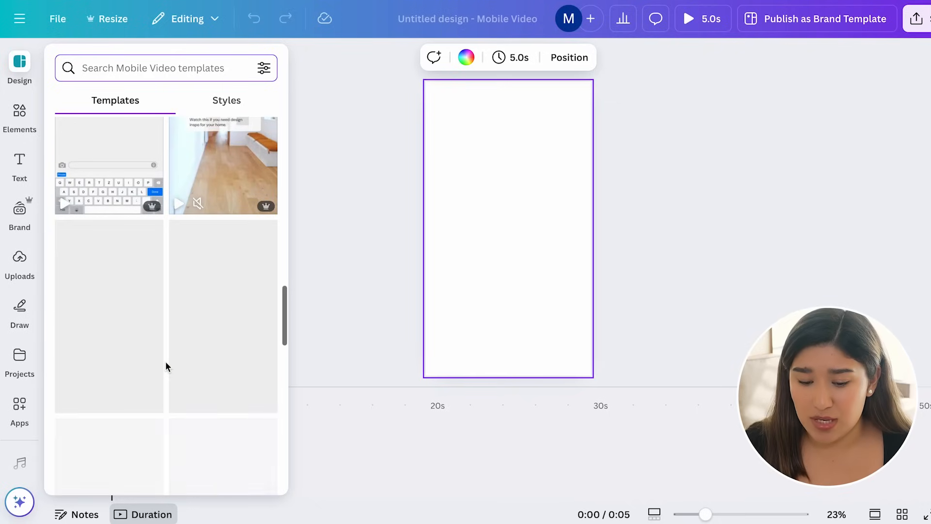
scroll(down, 3)
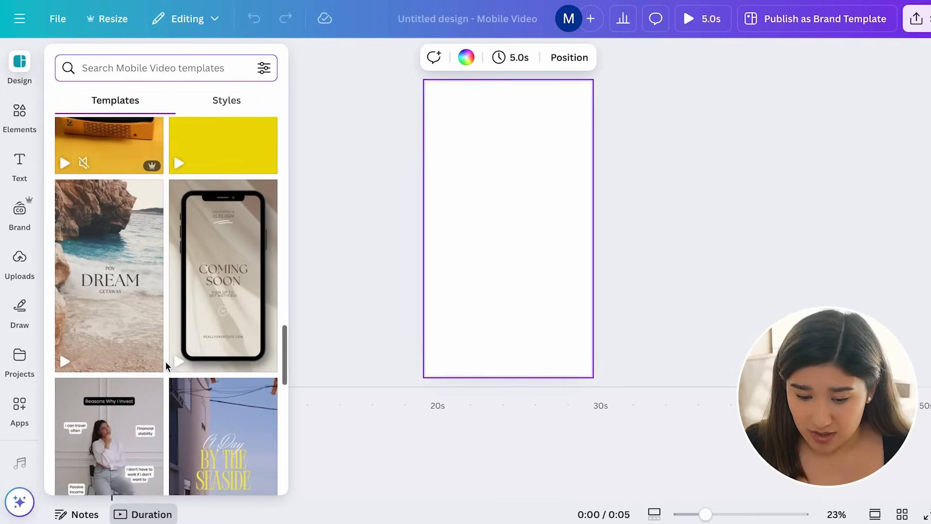
scroll(down, 3)
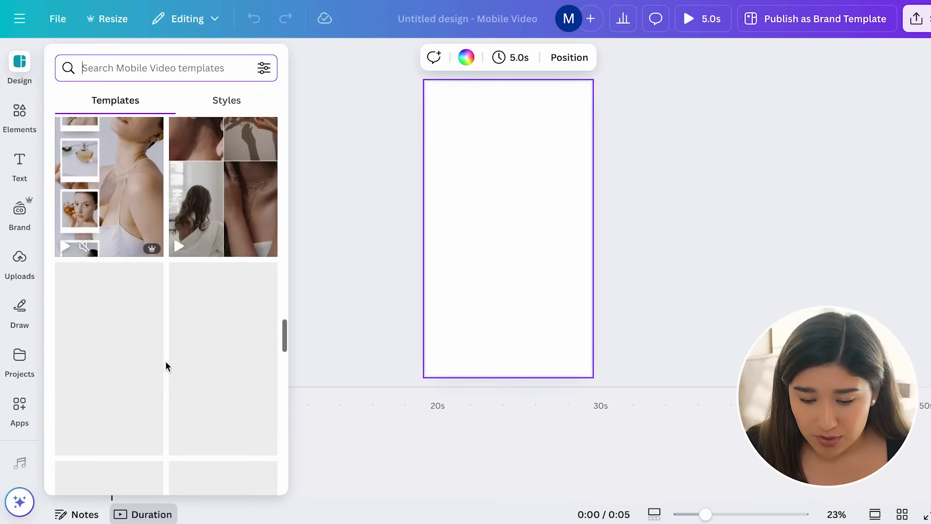
Search templates for 'social media' and scroll the results to find the mug reel template
click(165, 68)
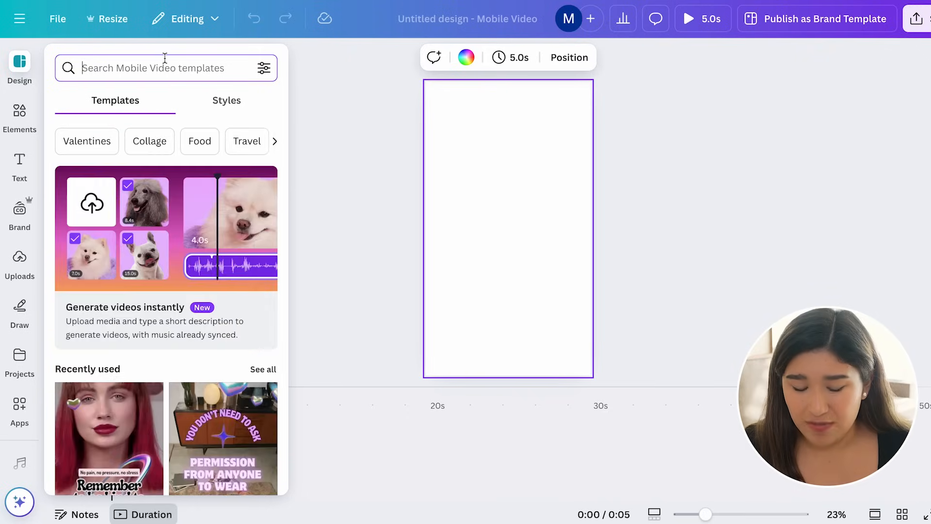
click(165, 68)
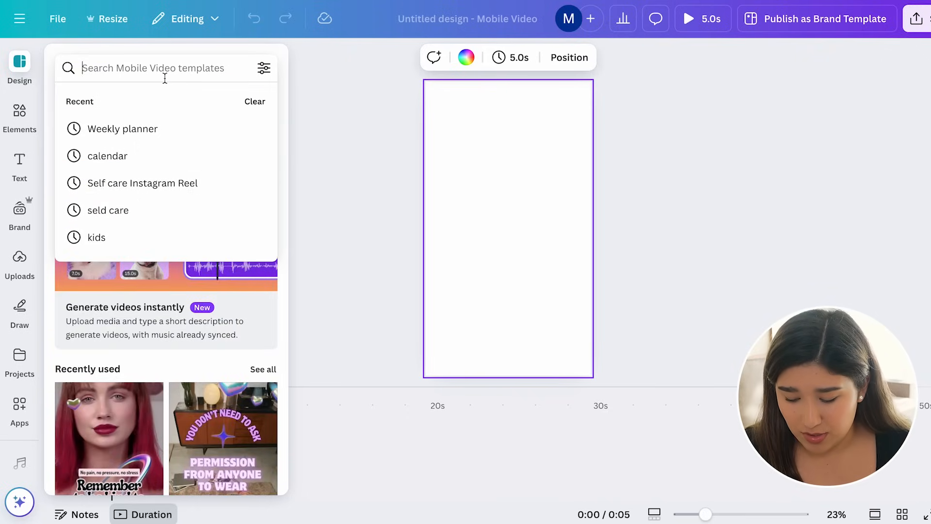
text(social media)
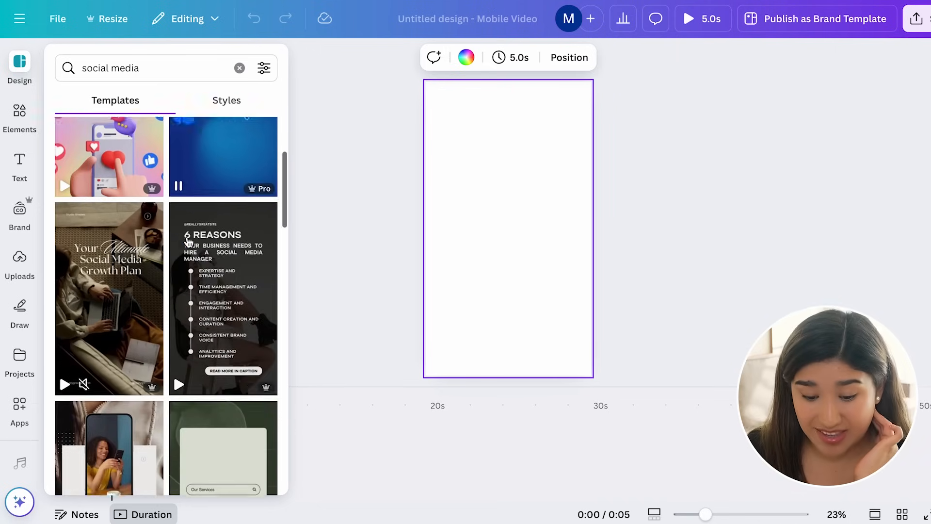
scroll(down, 3)
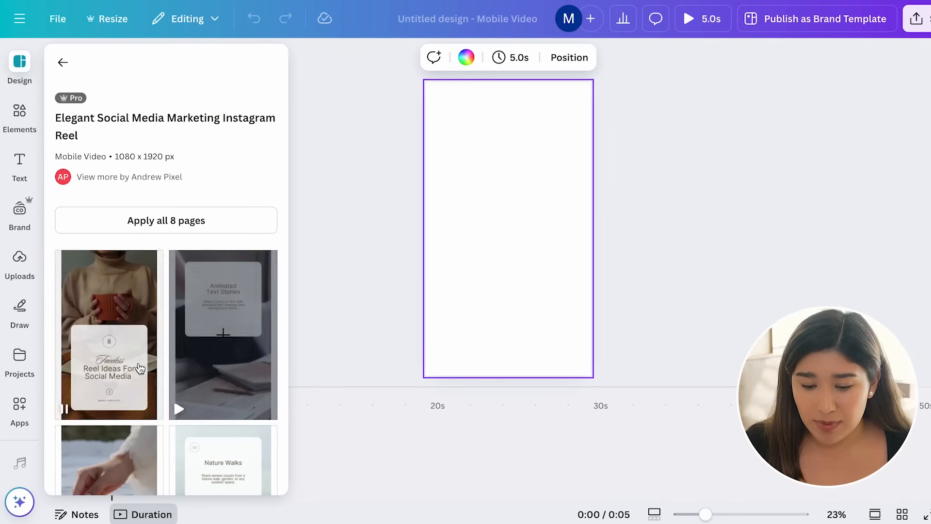
scroll(down, 3)
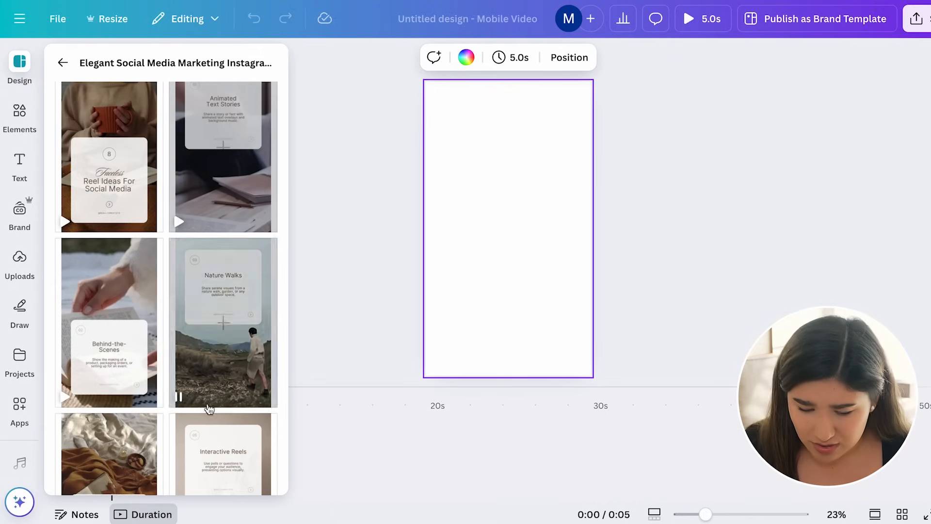
scroll(down, 3)
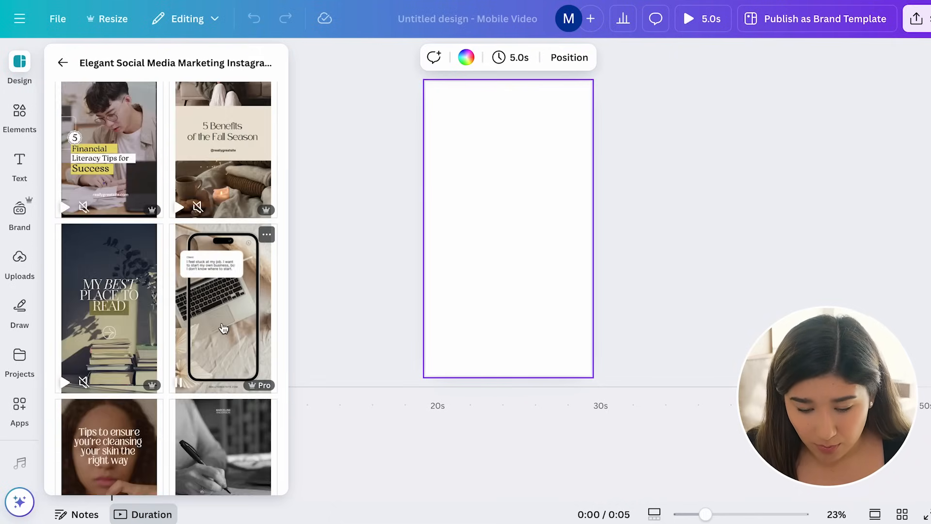
scroll(down, 3)
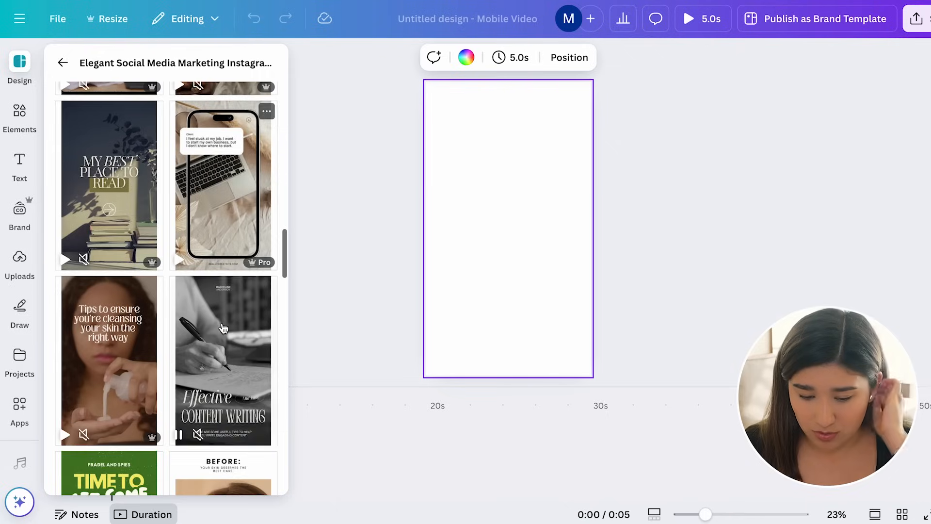
scroll(down, 3)
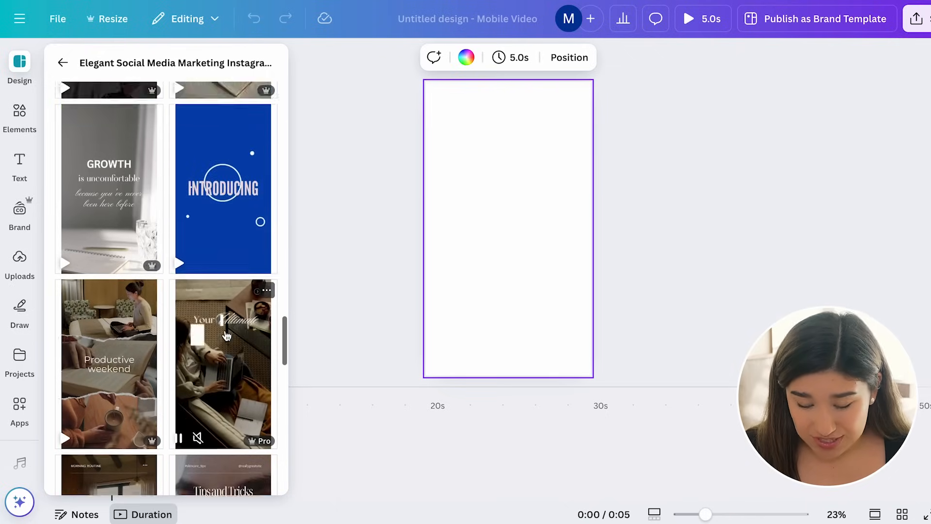
scroll(down, 3)
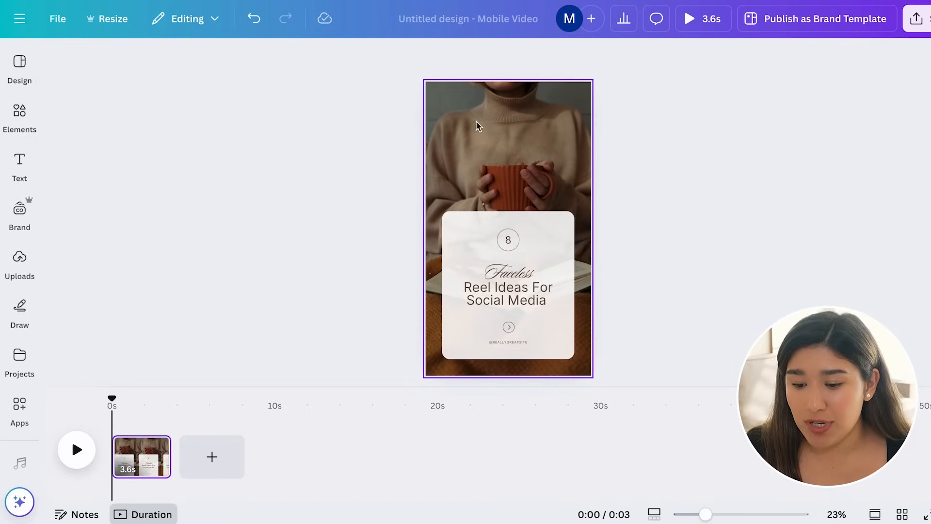
mouse_move(523, 188)
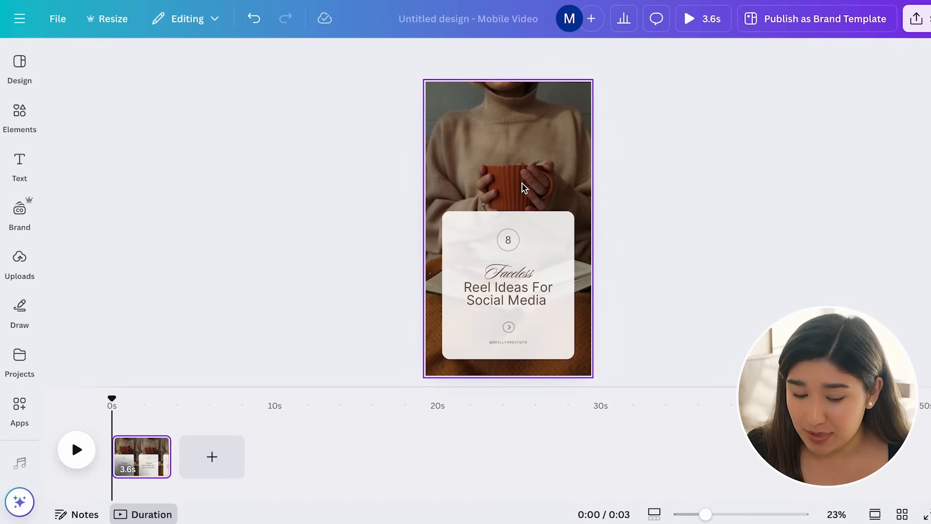
click(619, 185)
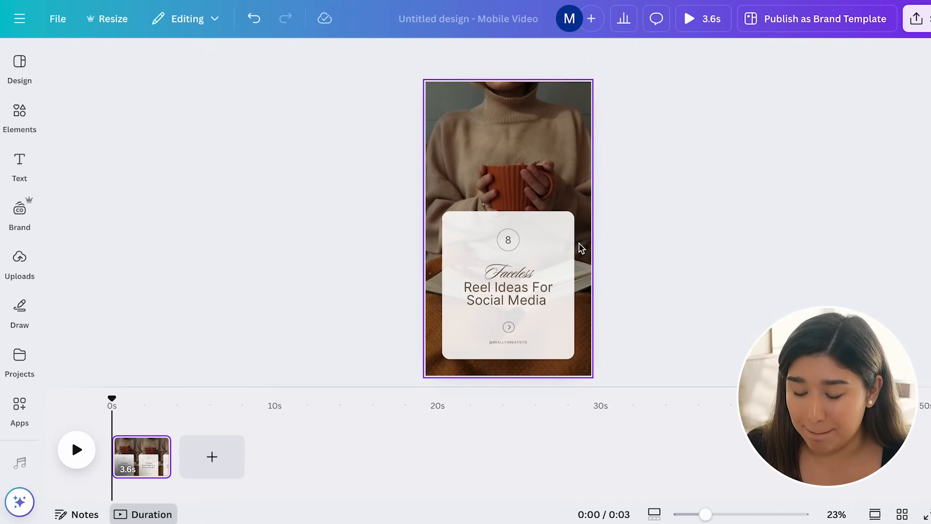
click(508, 293)
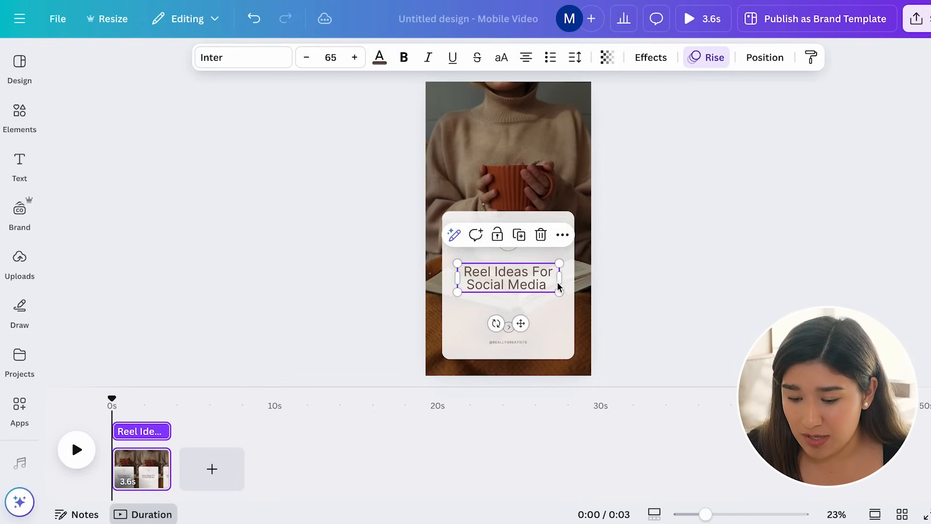
click(508, 341)
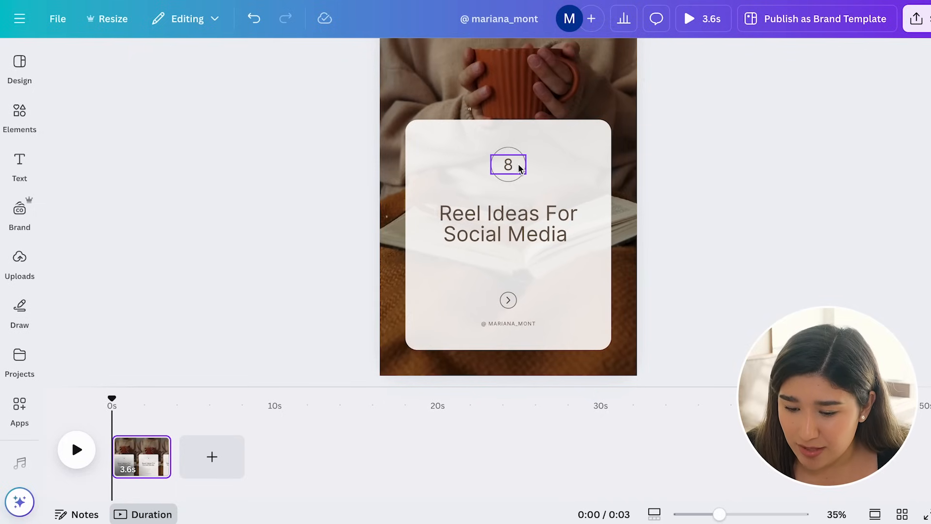
Color the heart graphic replacing the number 8 in the card's circle black
click(646, 210)
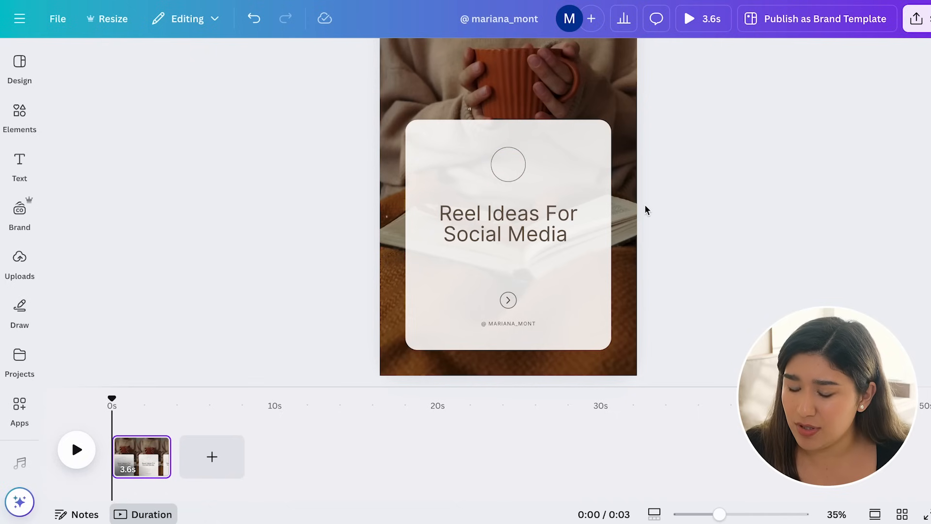
click(19, 119)
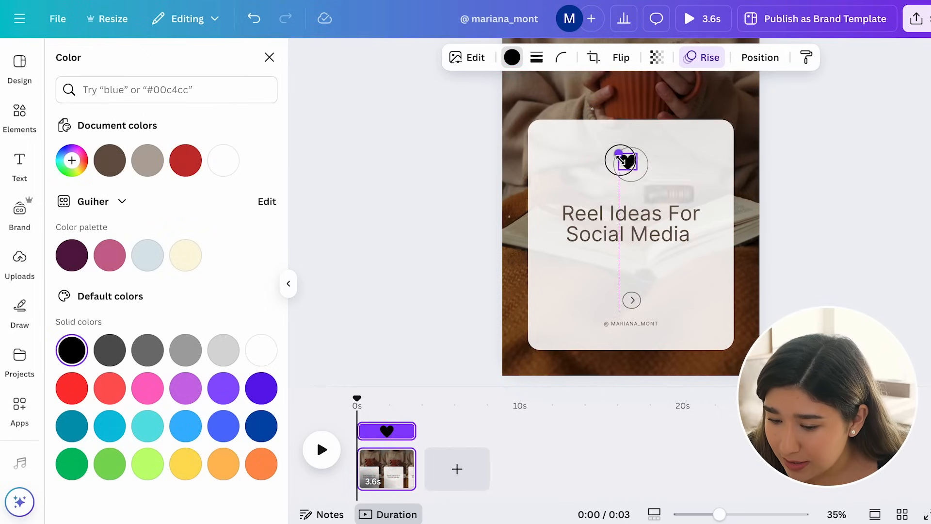
click(631, 161)
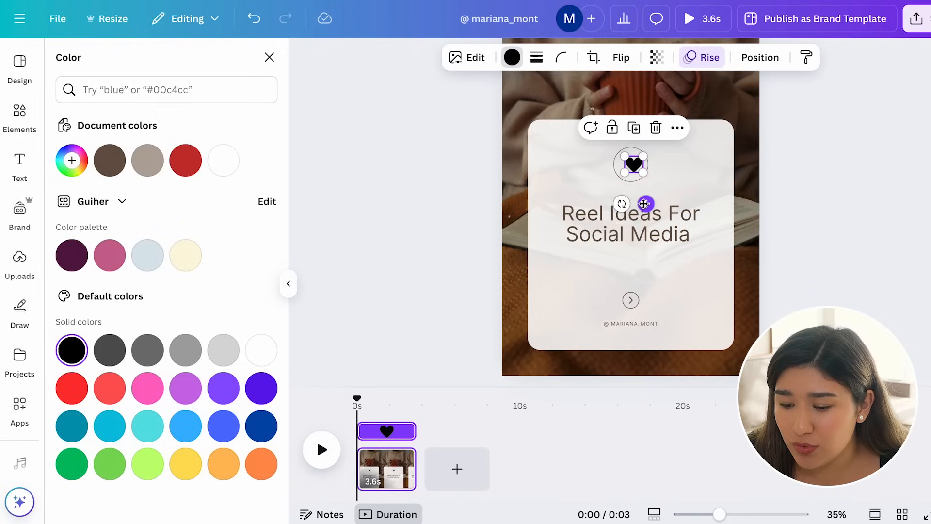
click(20, 117)
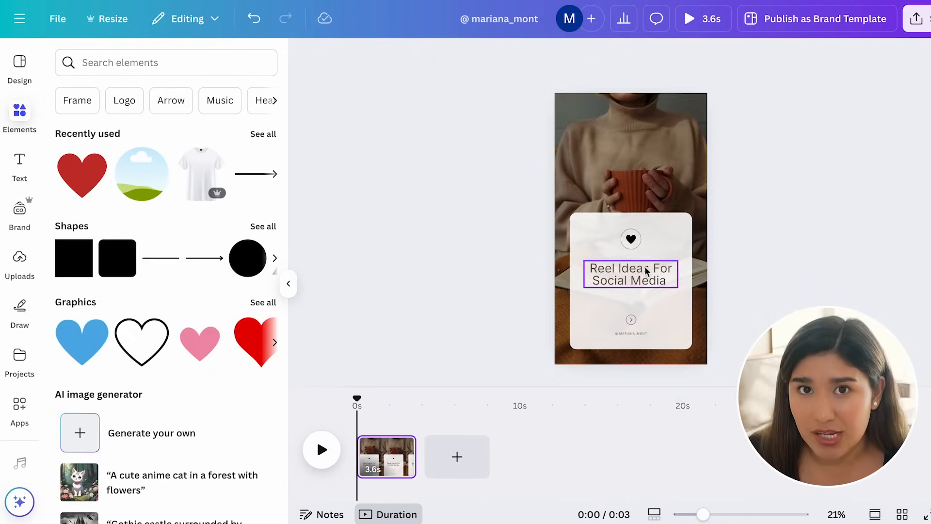
click(630, 274)
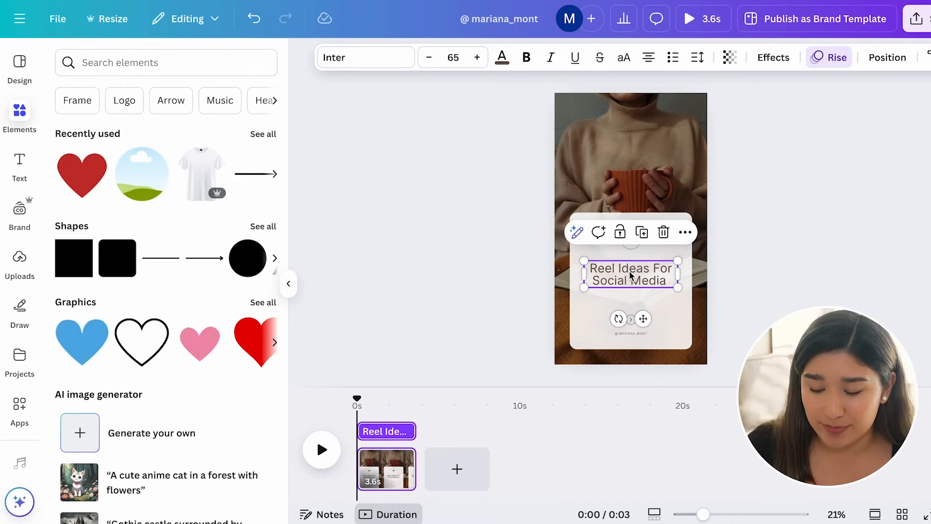
Upload the quotes CSV from a Desktop folder as Bulk create data
scroll(down, 3)
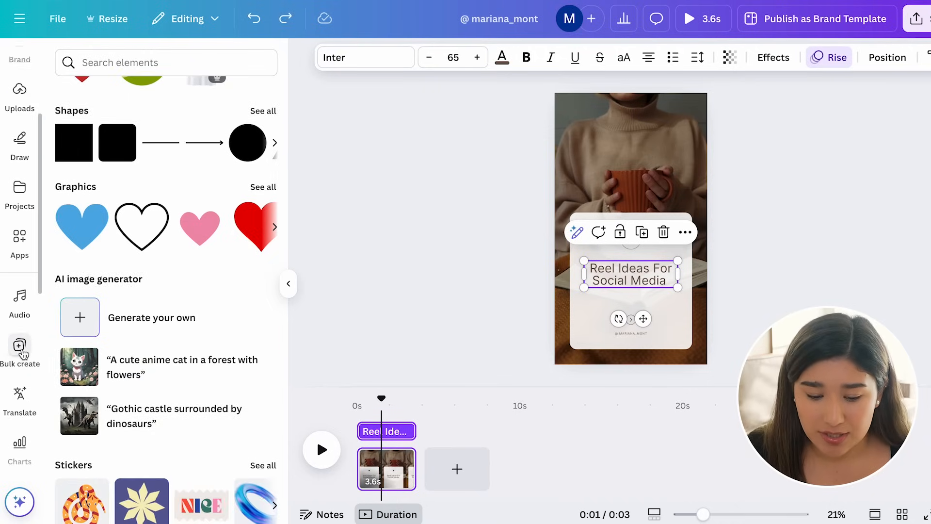
click(20, 350)
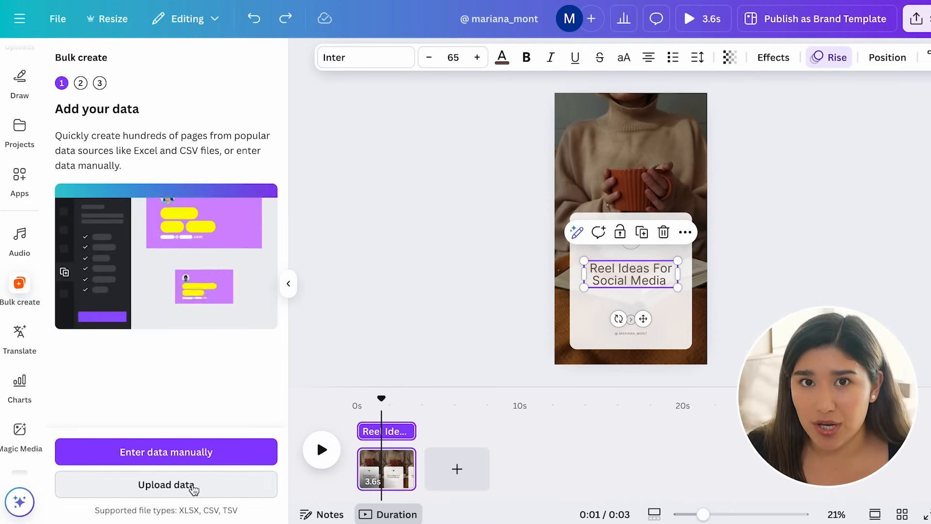
click(165, 485)
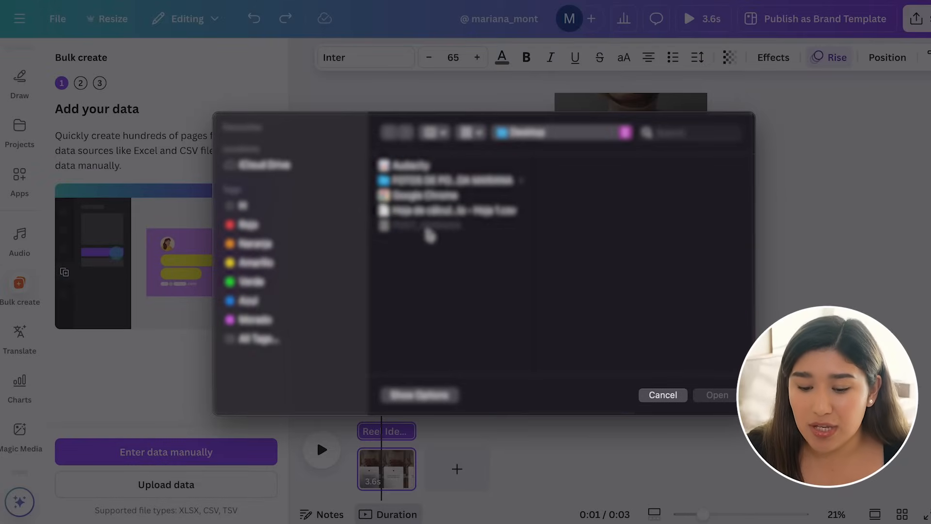
click(449, 209)
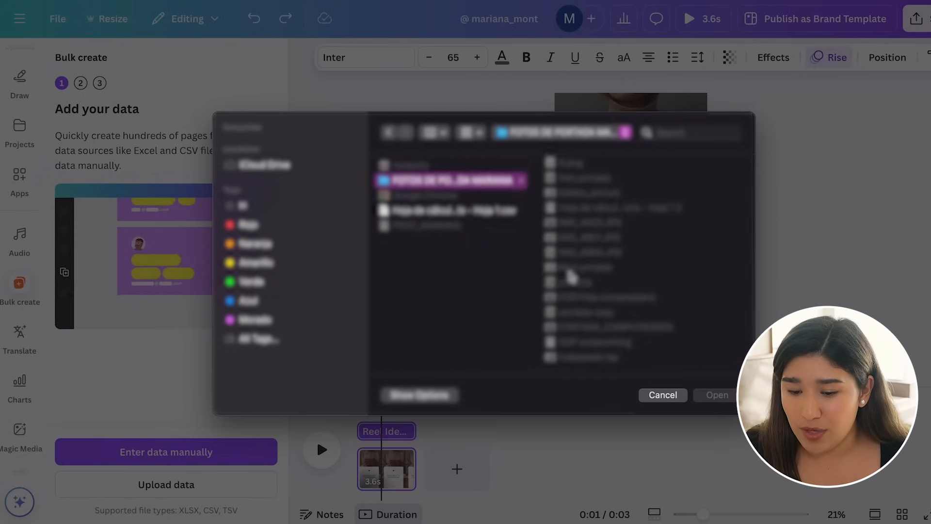
click(449, 209)
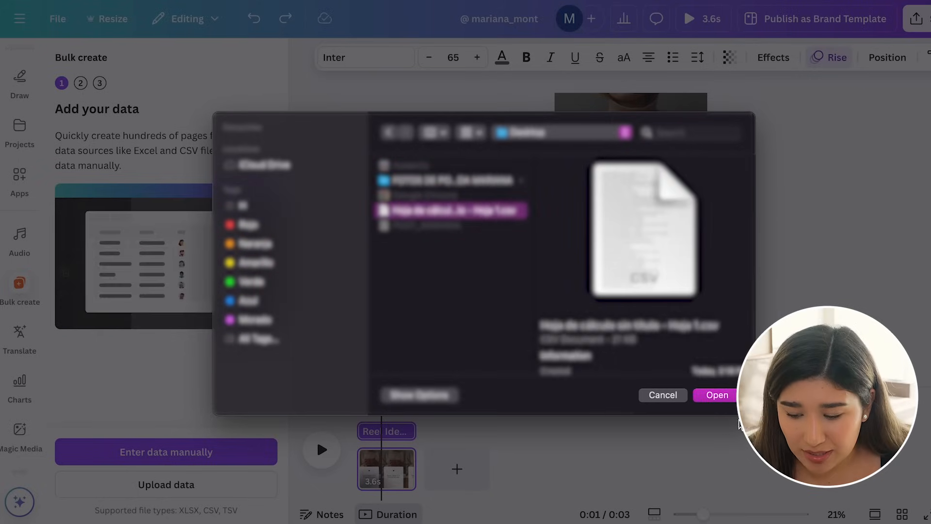
click(715, 394)
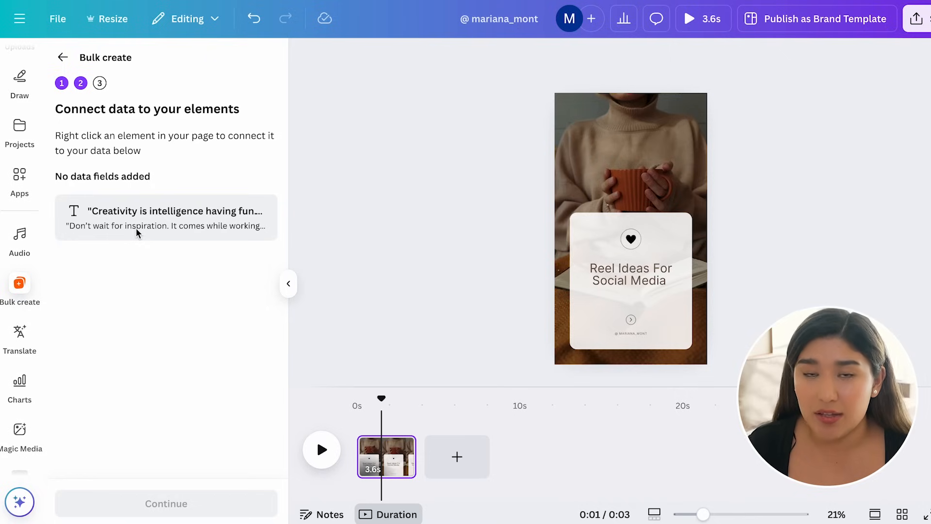
mouse_move(183, 242)
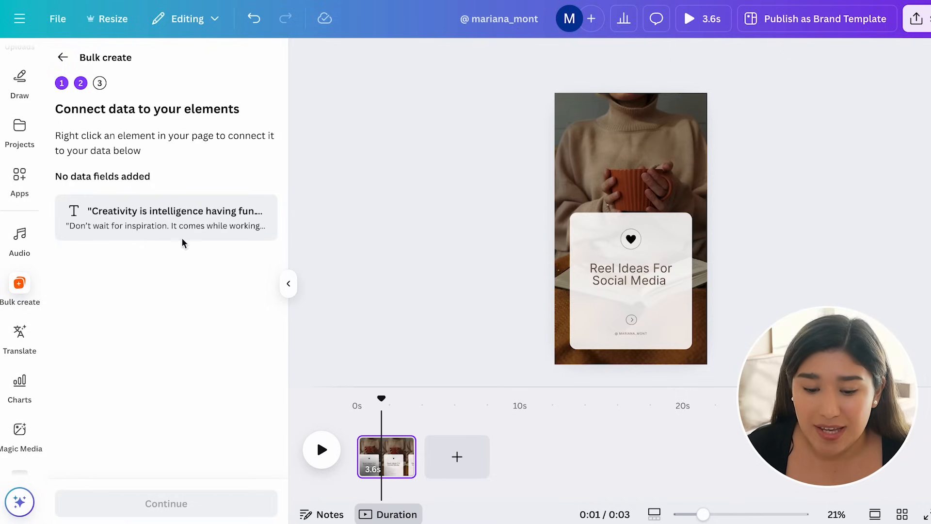
mouse_move(185, 229)
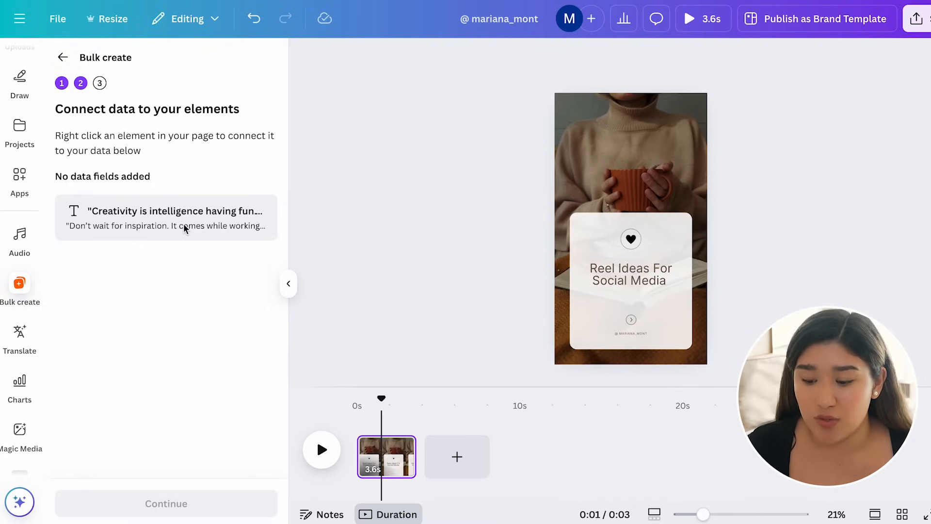
Connect the 'Reel Ideas For Social Media' title text to the quotes data field
click(629, 274)
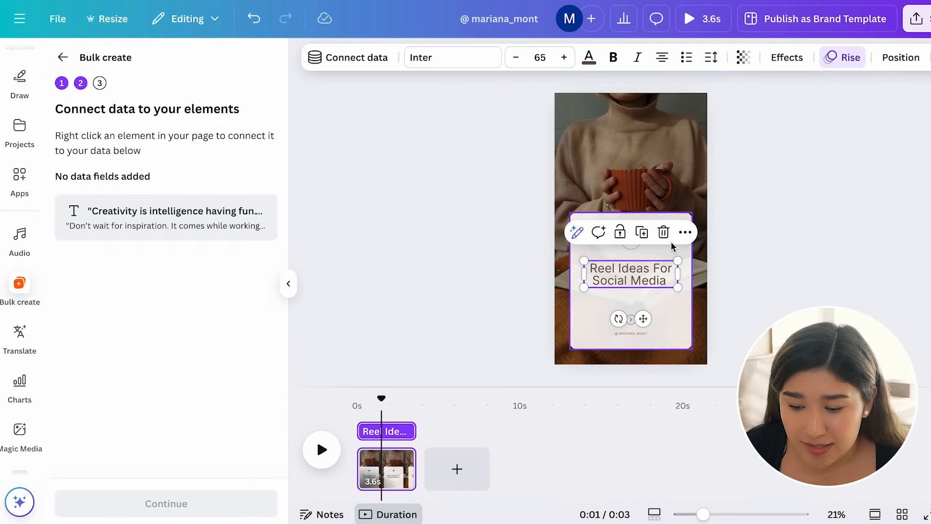
click(685, 232)
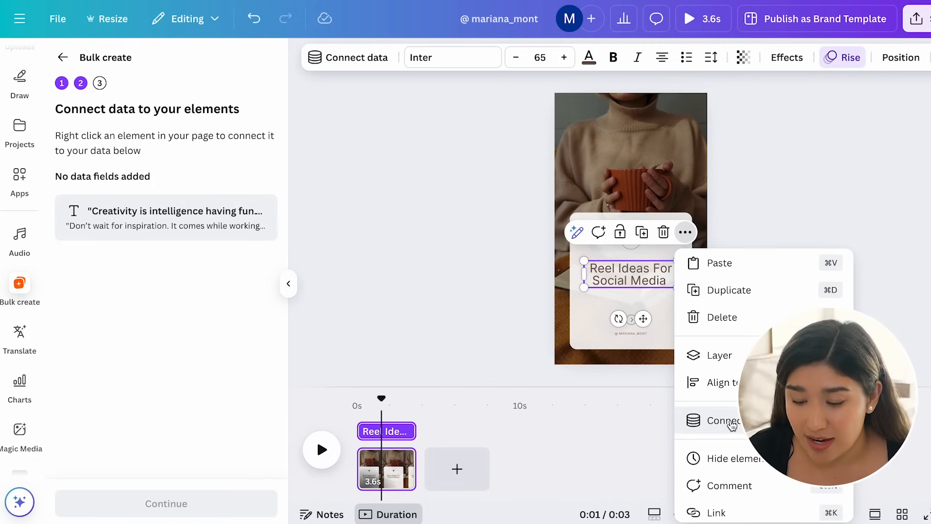
click(724, 421)
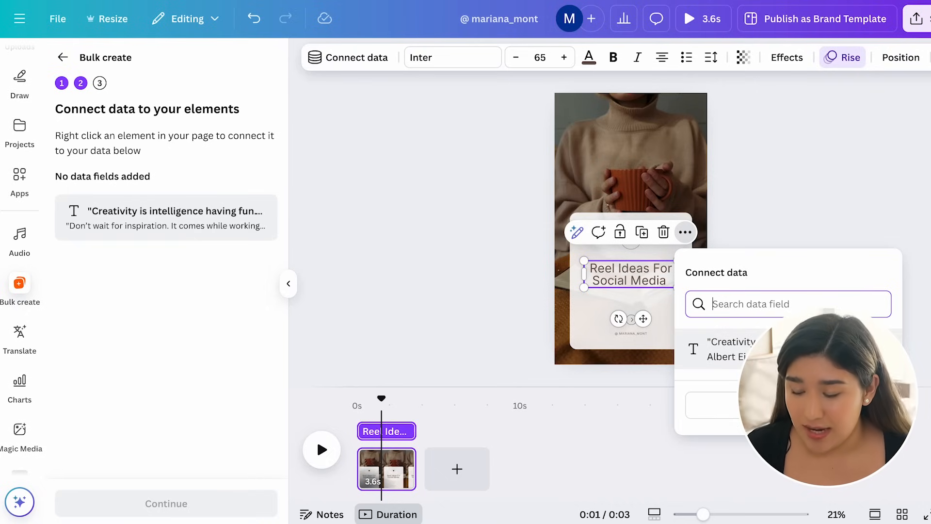
click(730, 349)
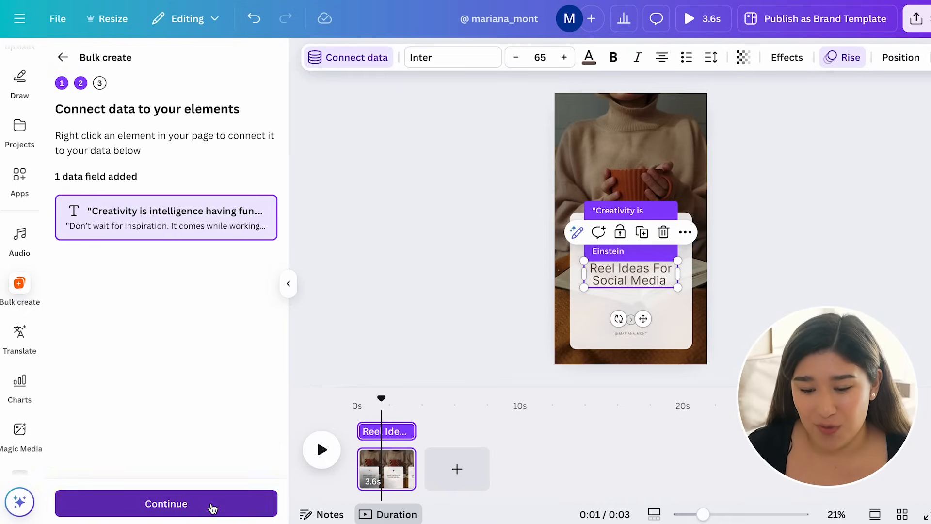
Apply all 299 quote rows with Select all and generate the 299 designs
click(165, 503)
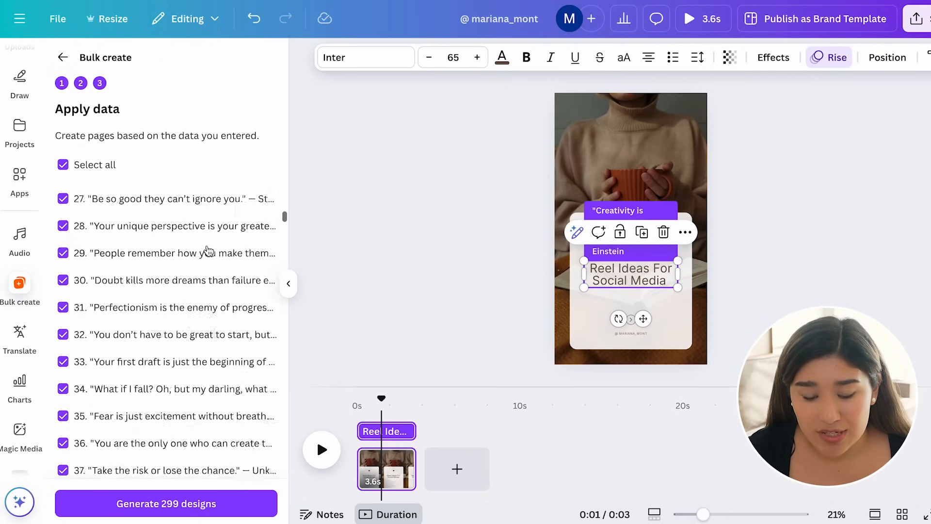
scroll(down, 3)
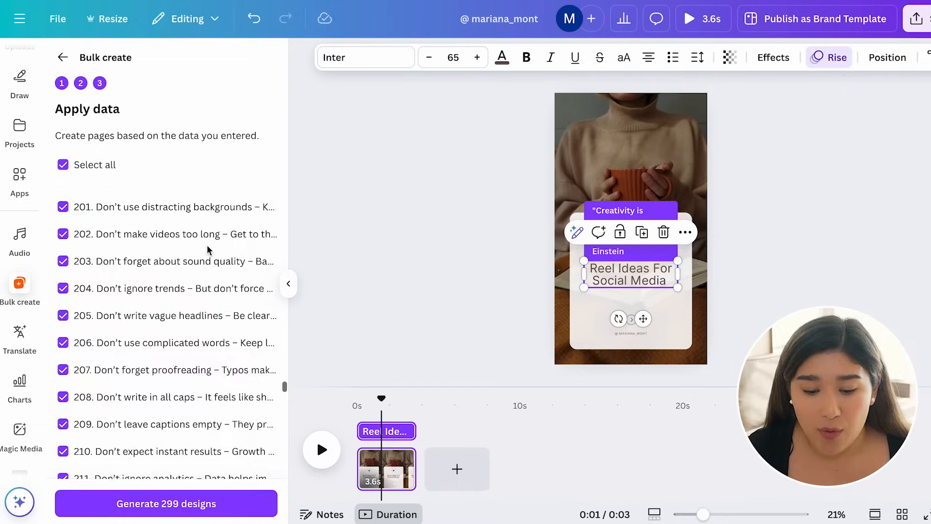
scroll(down, 3)
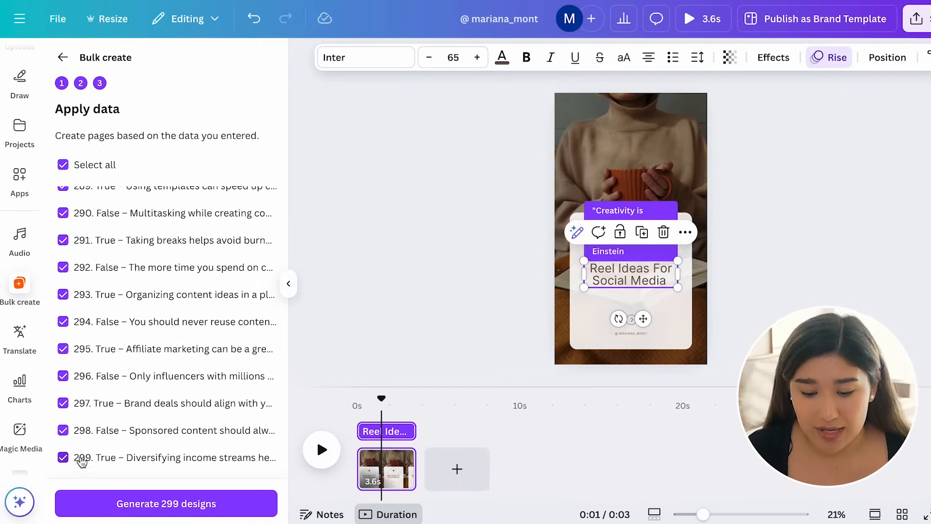
mouse_move(101, 463)
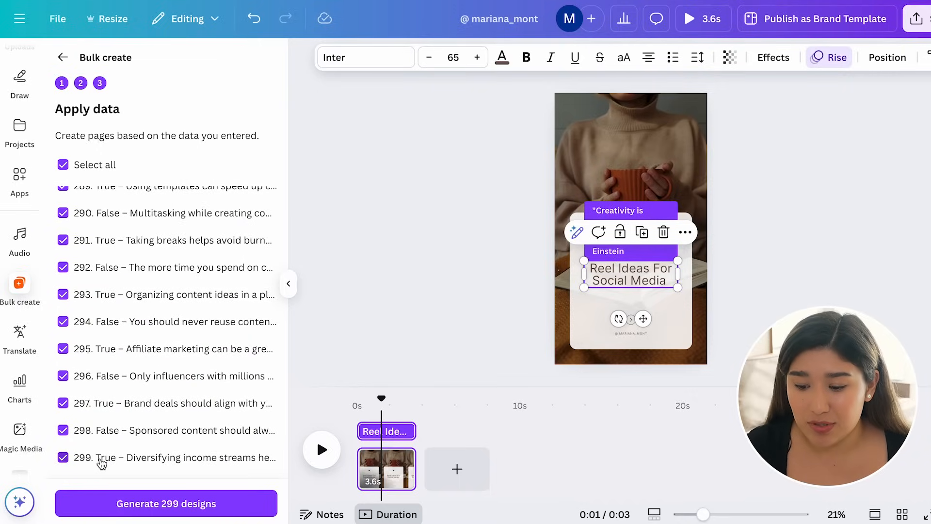
click(690, 194)
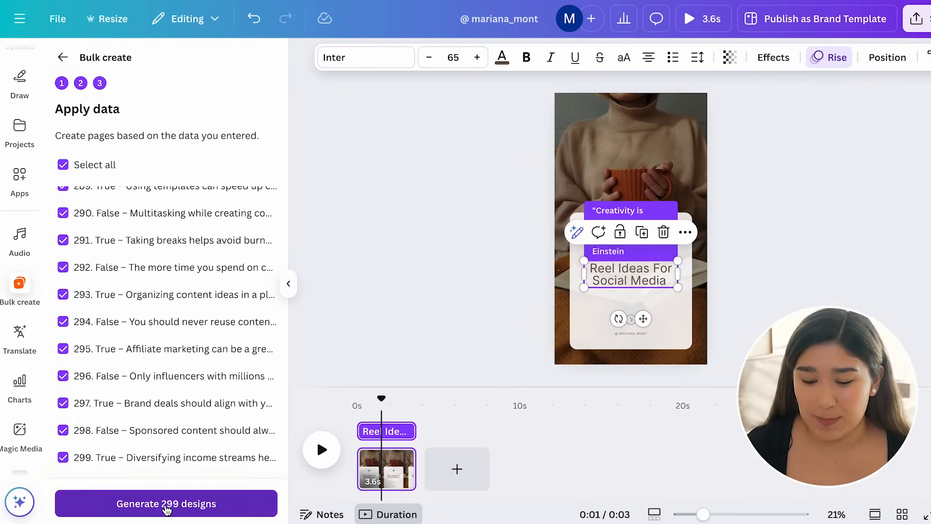
click(166, 503)
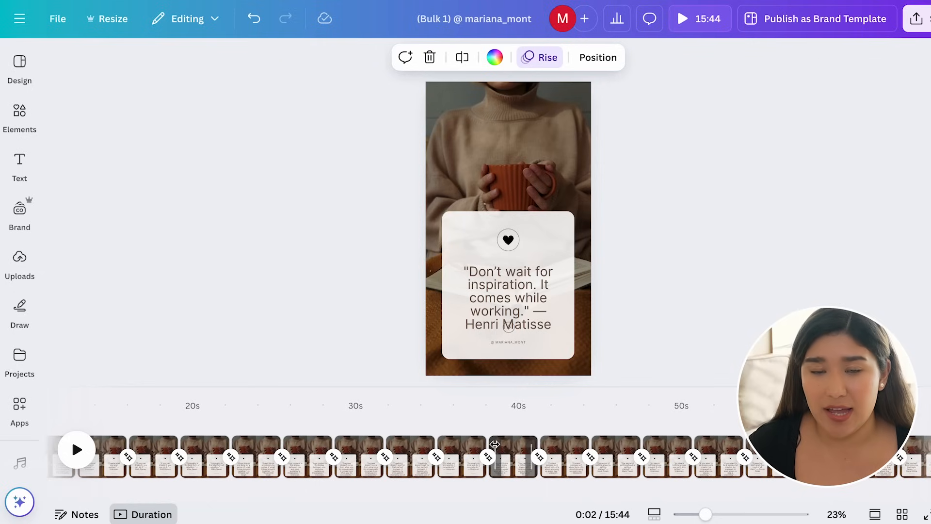
mouse_move(578, 107)
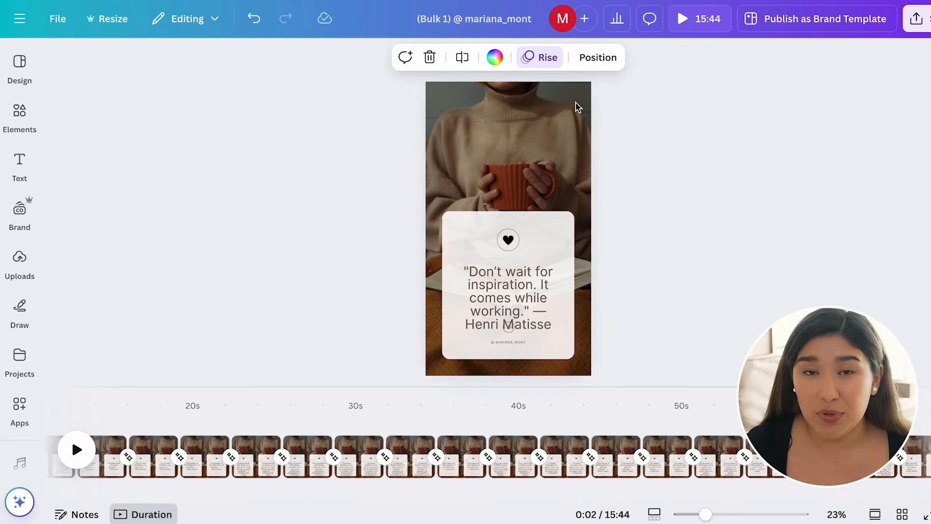
Deselect on the canvas to review the generated Bulk 1 reel pages
click(640, 328)
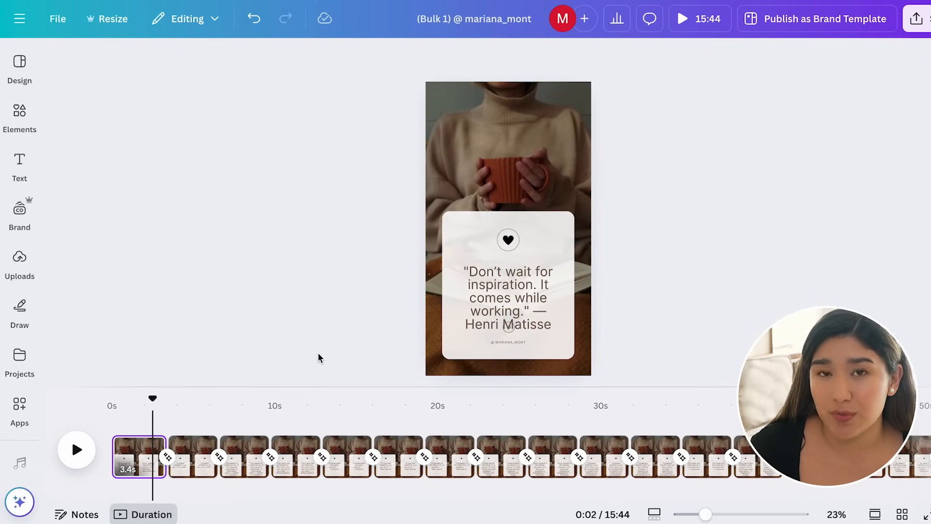
mouse_move(686, 370)
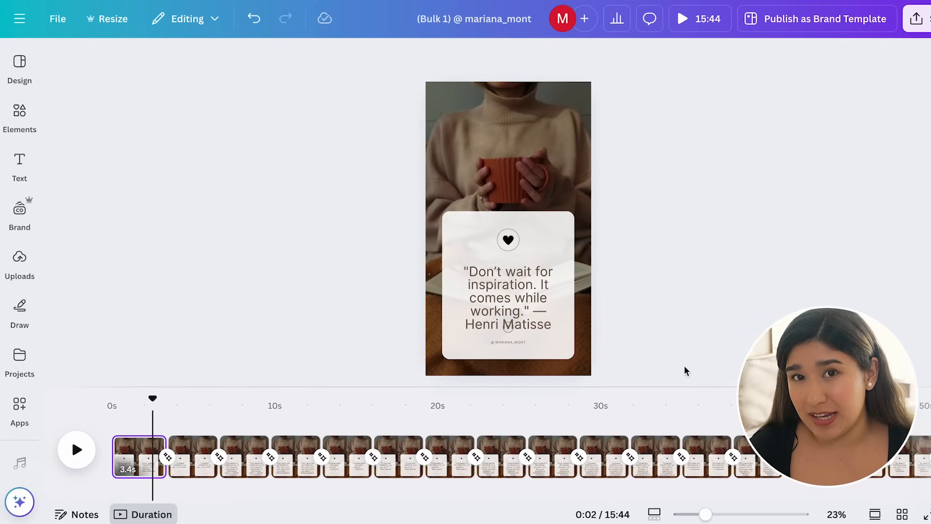